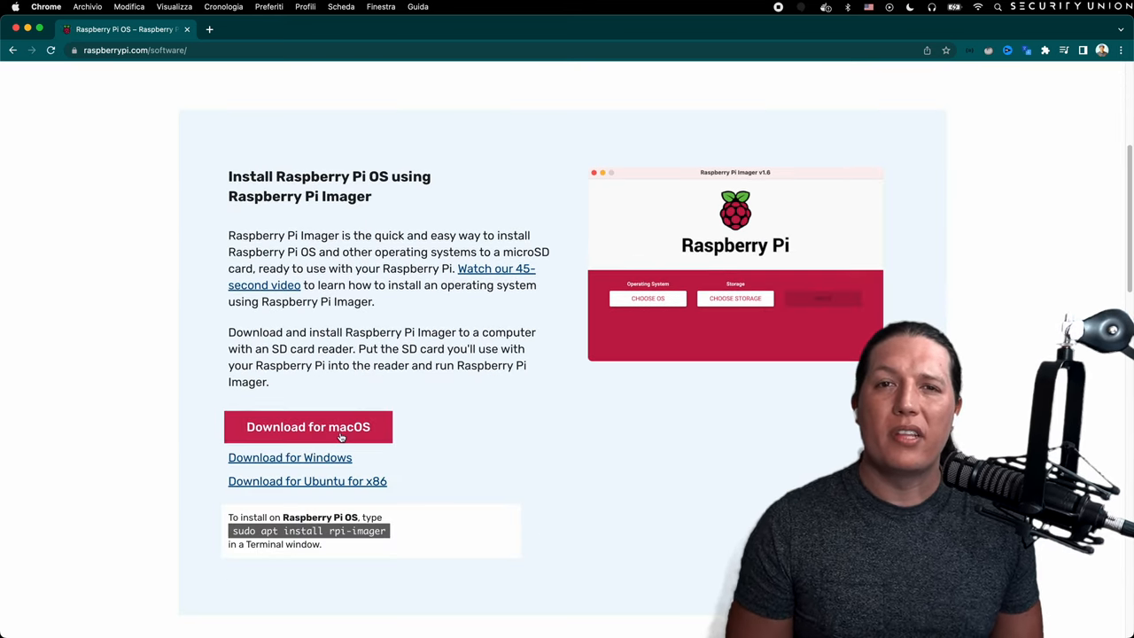
- Download Raspberry Pi Imager for macOS and drag it into the Applications folder
left_click(308, 427)
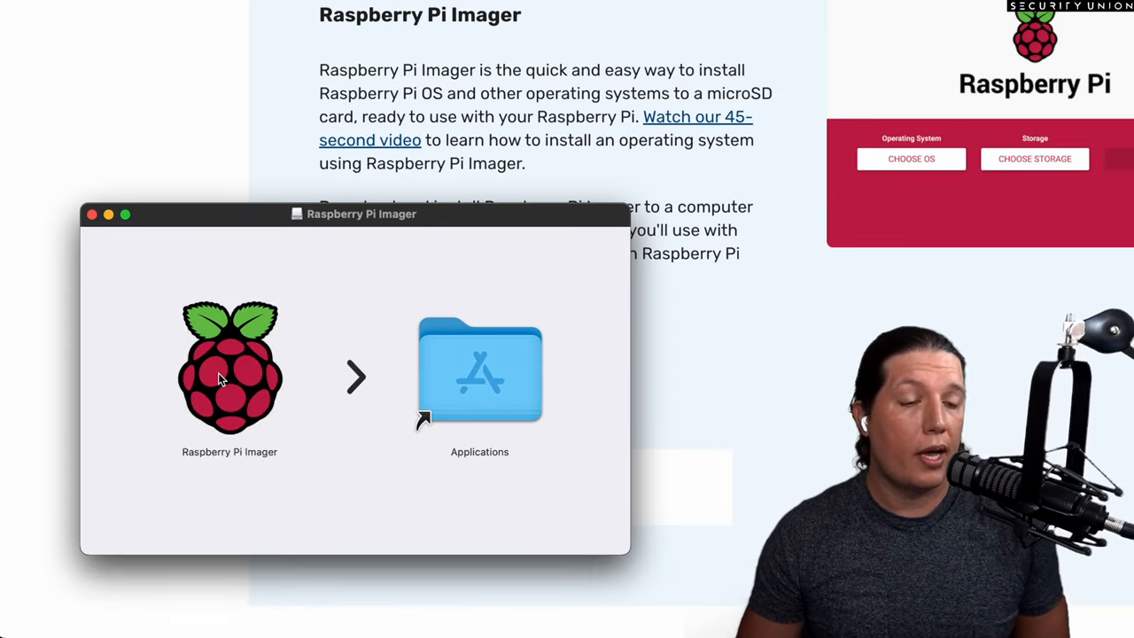
left_click_drag(230, 367, 478, 366)
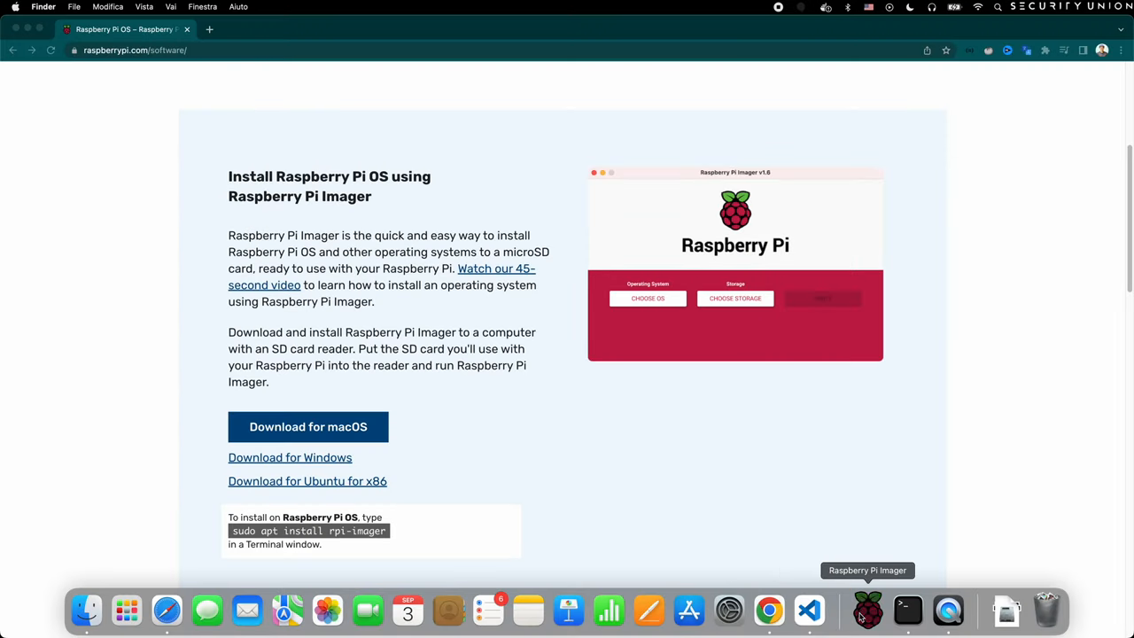
mouse_move(543, 339)
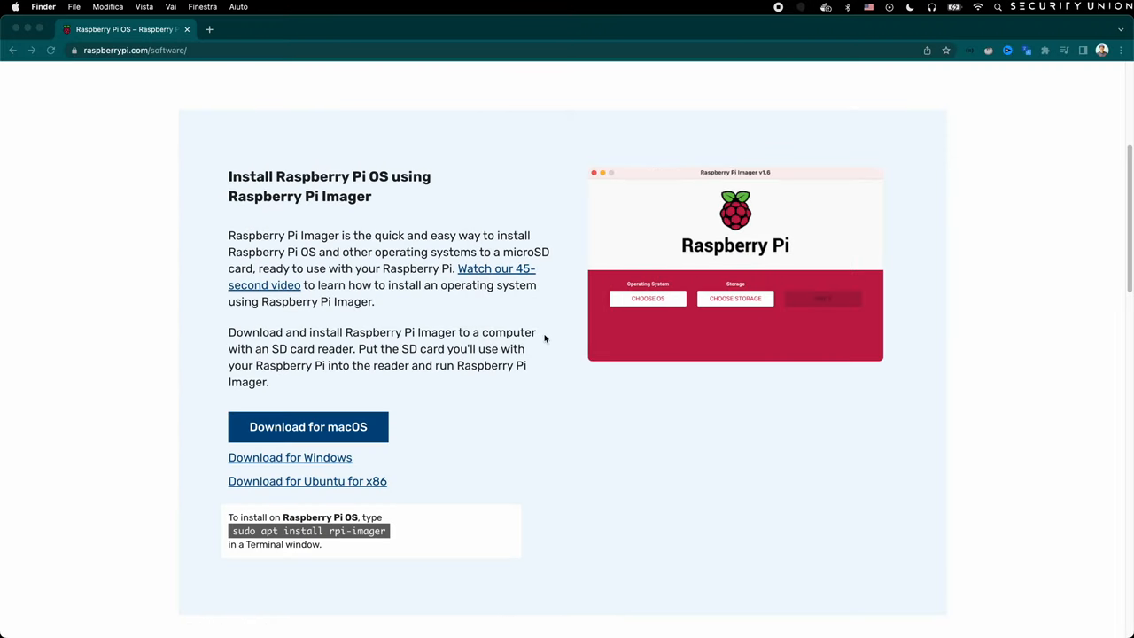
- Choose Ubuntu Server 22.04.1 LTS from the other general-purpose OS list
left_click(647, 297)
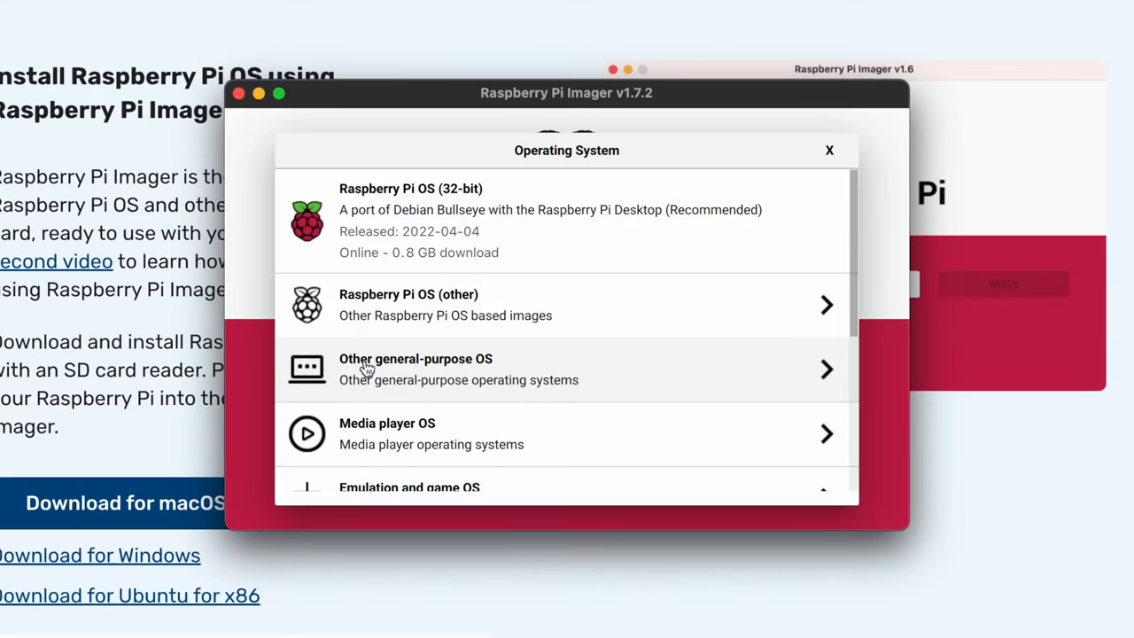
left_click(414, 369)
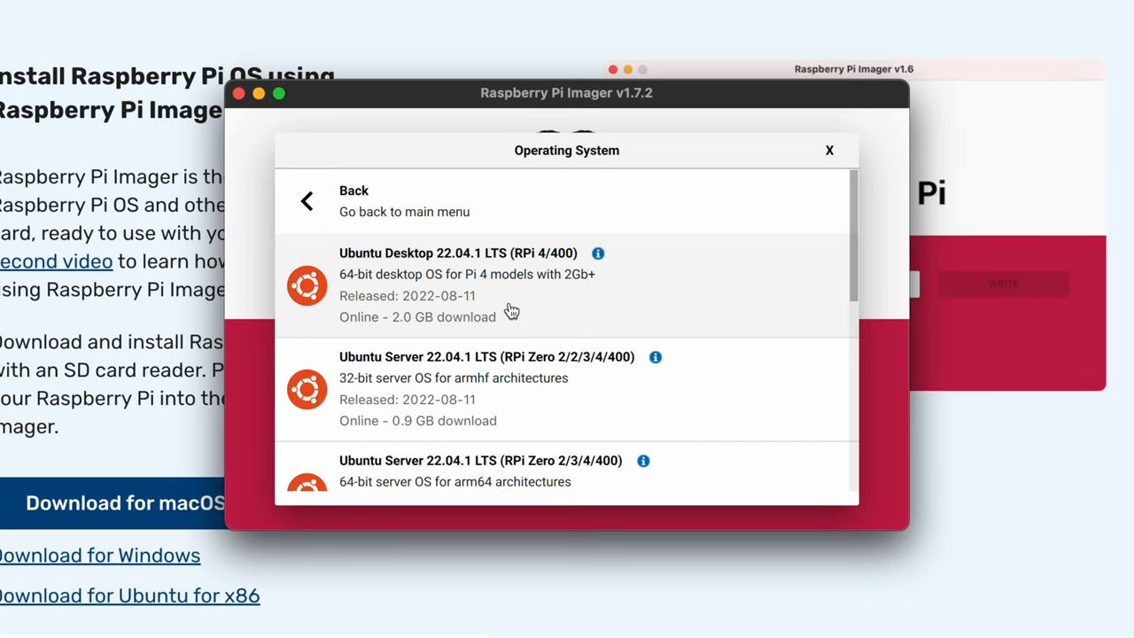
scroll("down", 3)
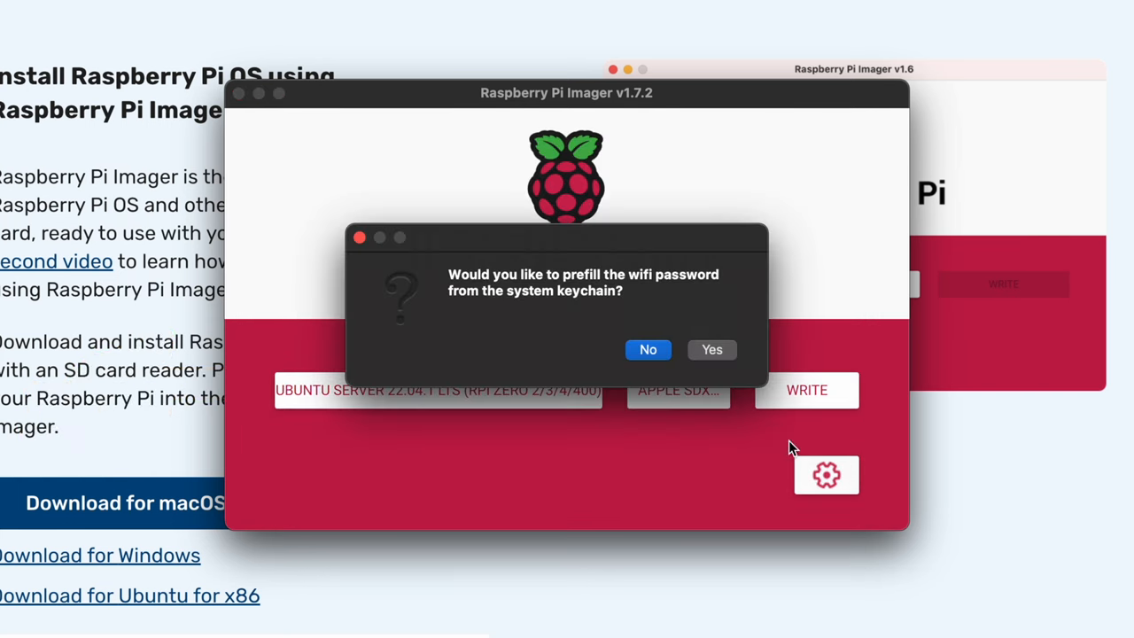
- Prefill the Wi-Fi password from the keychain, set username ubuntu and save the settings
left_click(648, 349)
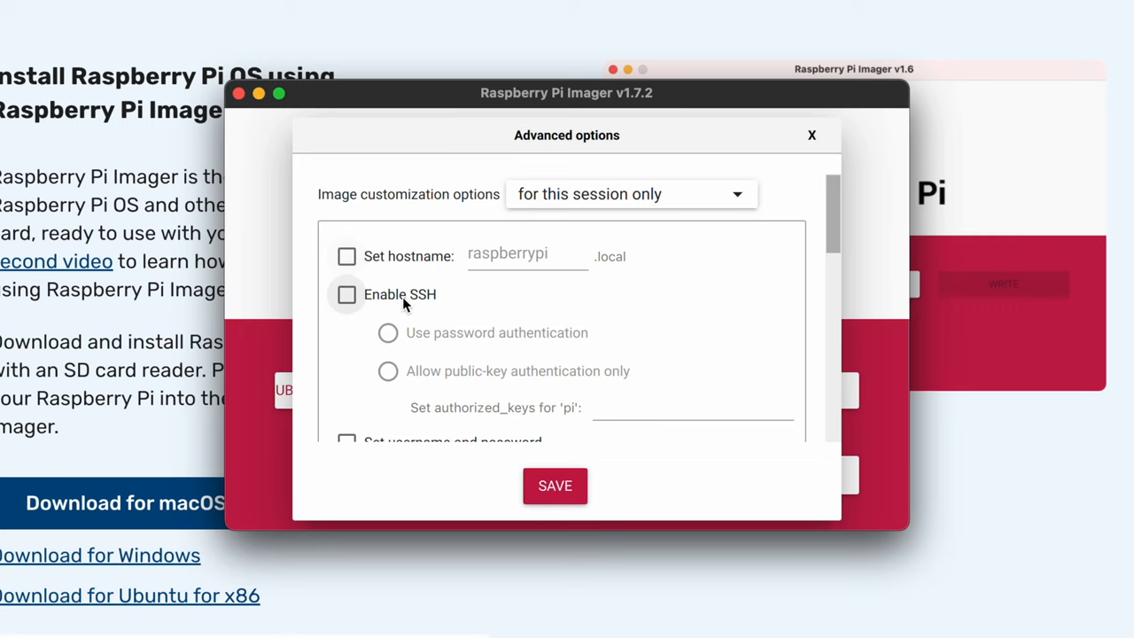
scroll("down", 3)
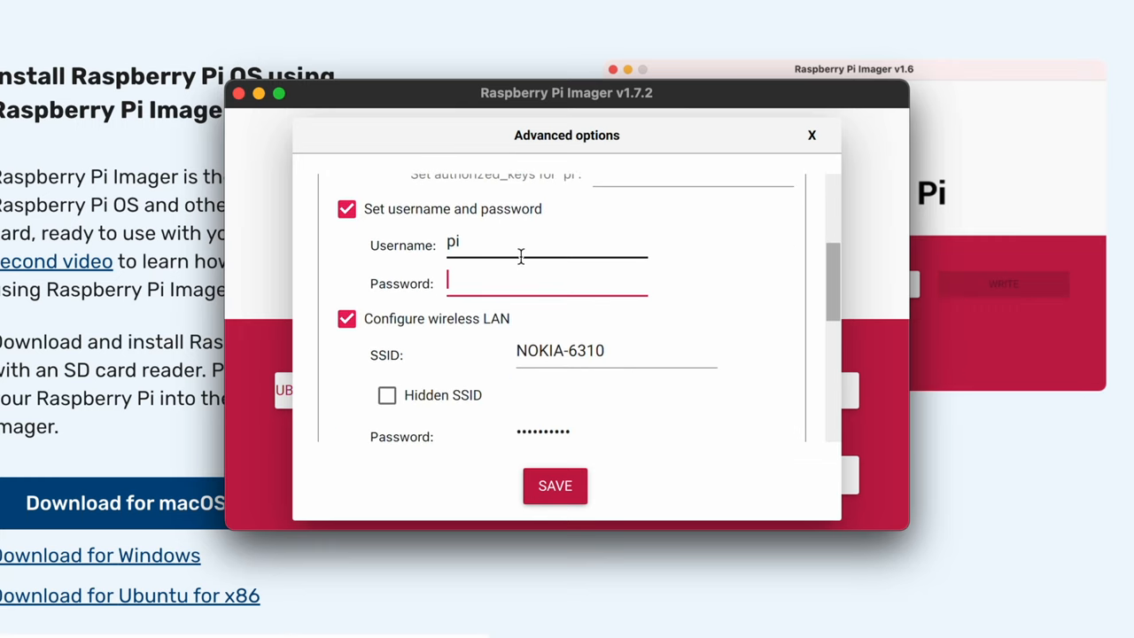
type("ubuntu")
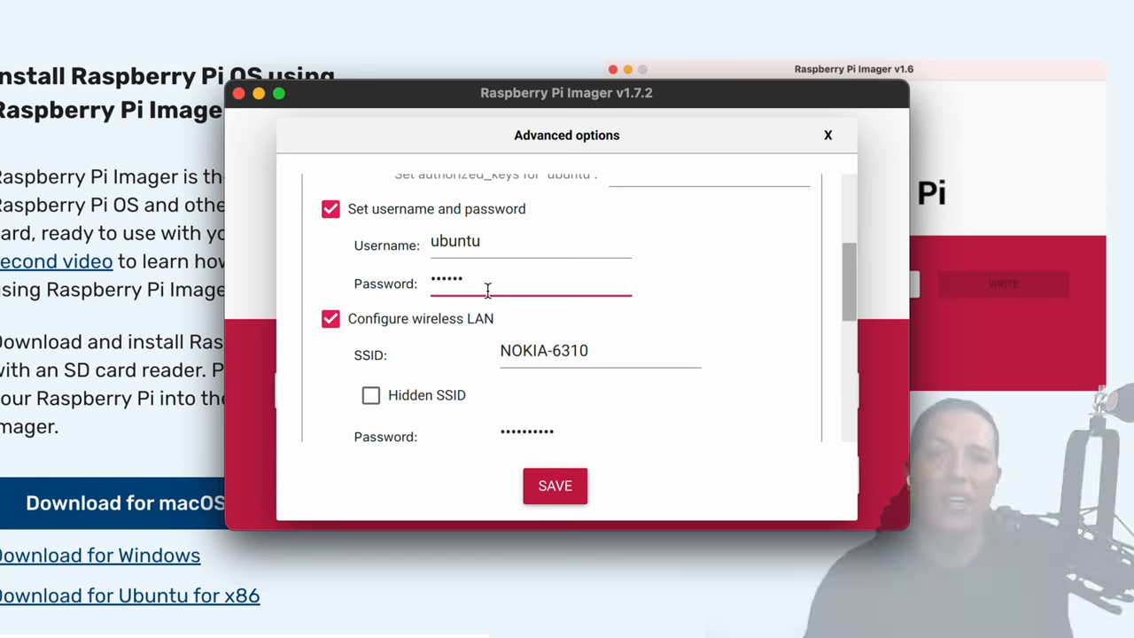
left_click(554, 485)
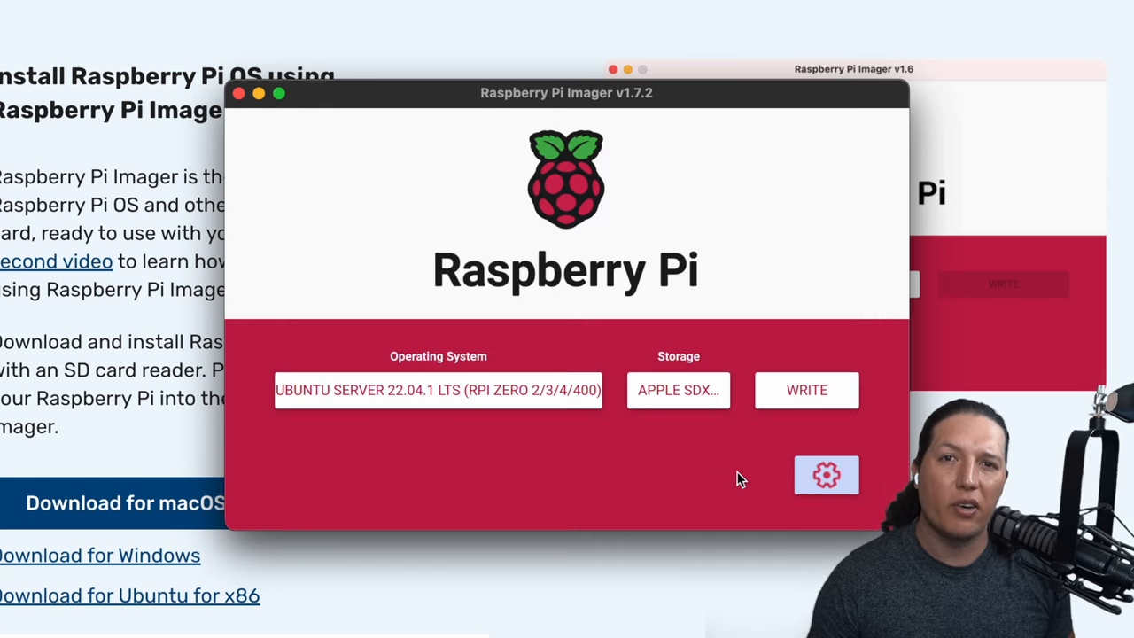
left_click(807, 389)
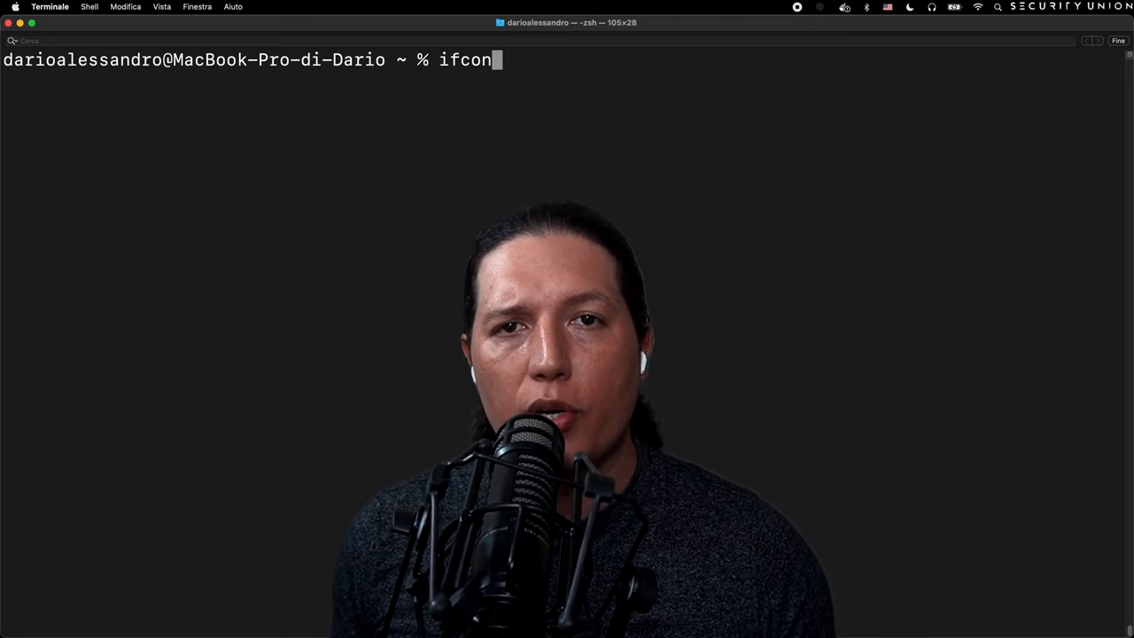
type("fig | grep 192")
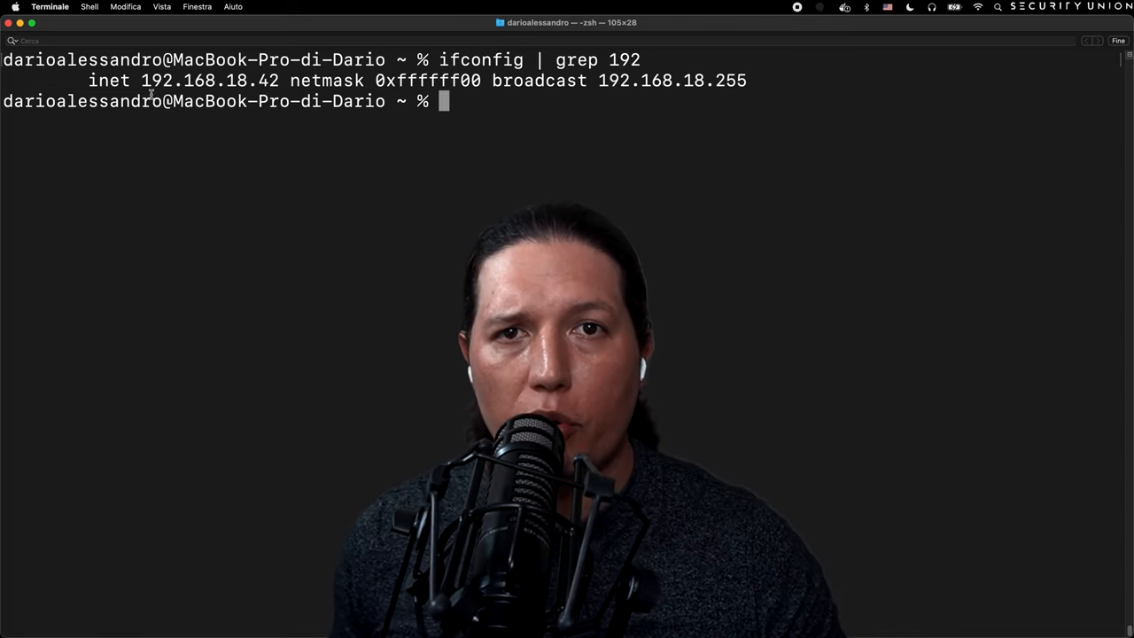
type("for i in $(seq 1 254); do ping -c1 -t 1 192.168.18.$i; done")
type("ssh ubuntu@192.168.18.44")
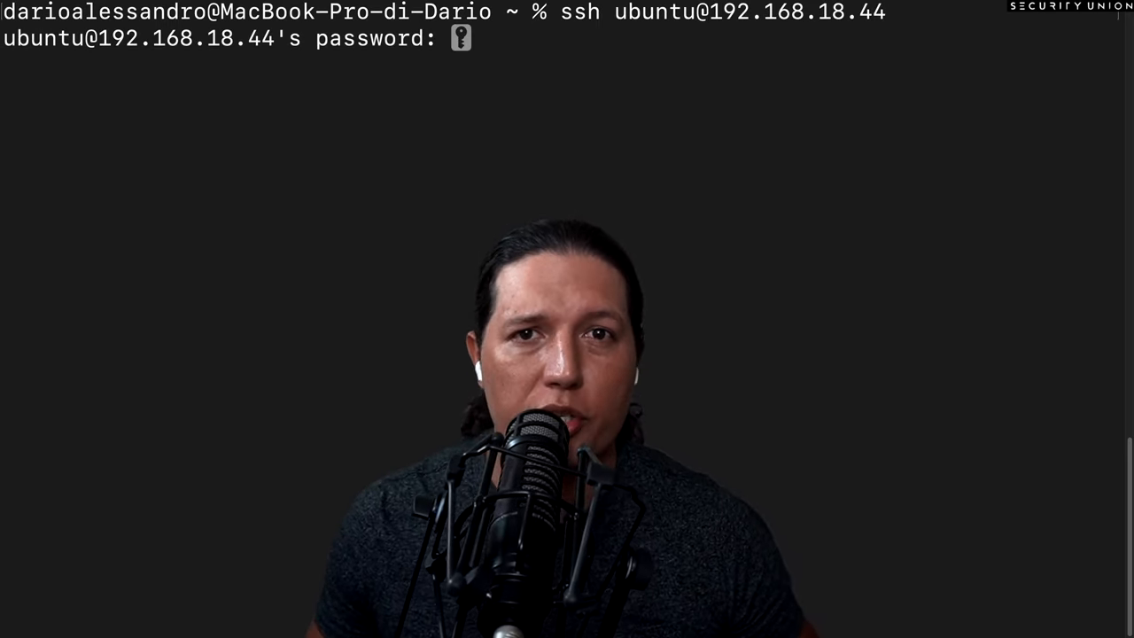
key("Enter")
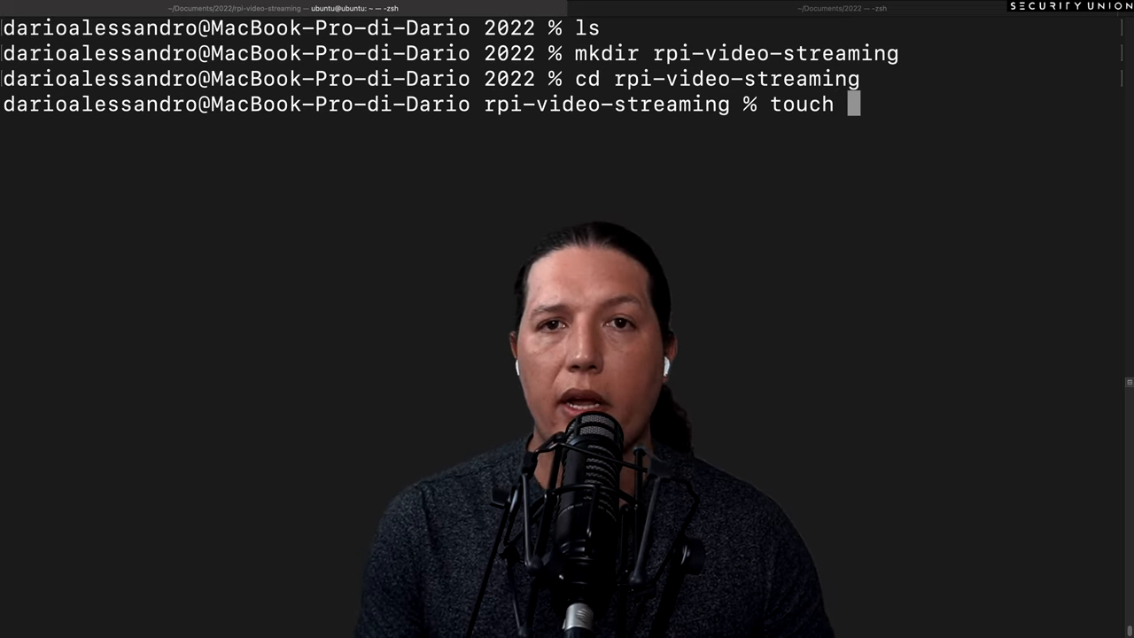
- Create copy-ssh-keys.sh, make it executable with chmod +x, and open it in vim
type("copy-ssh-keys.sh")
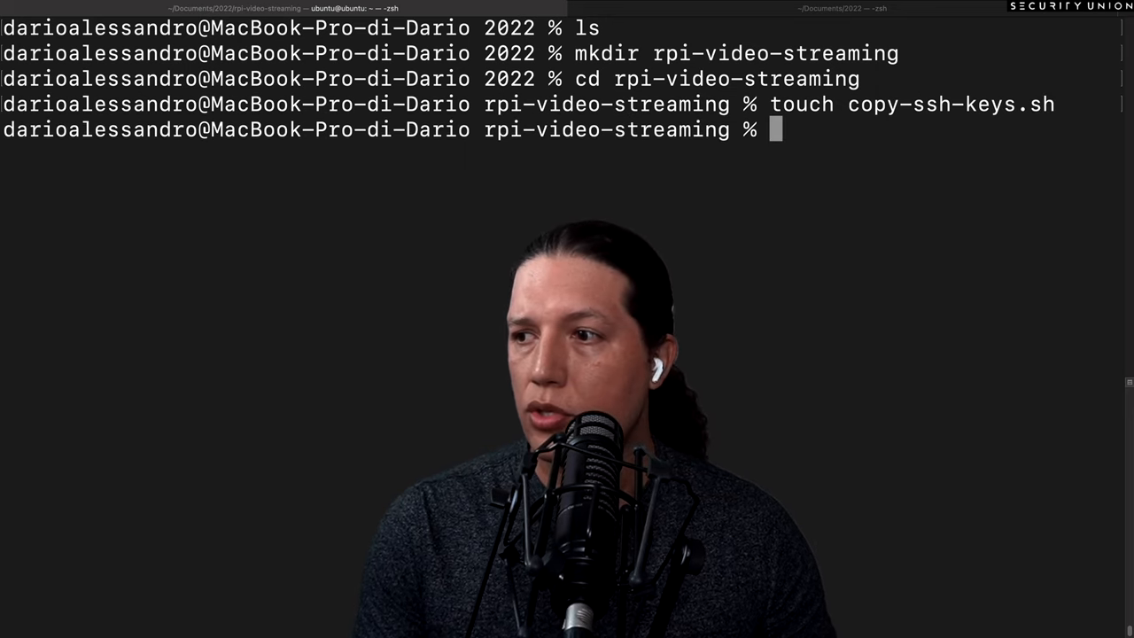
type("chmo")
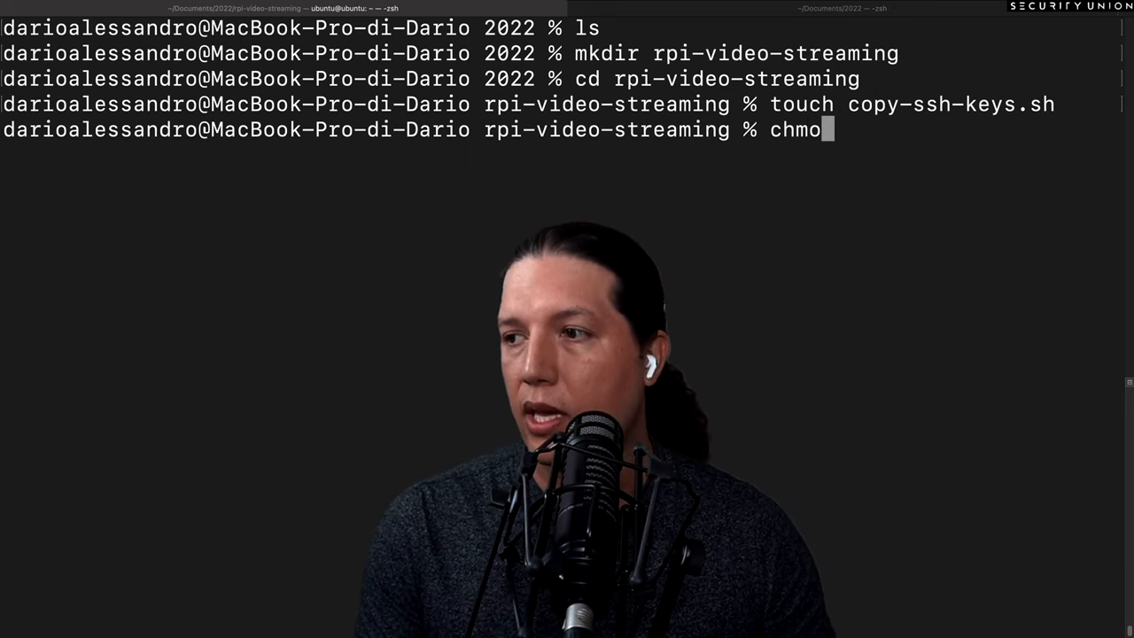
type("d +x copy-ssh-keys.sh")
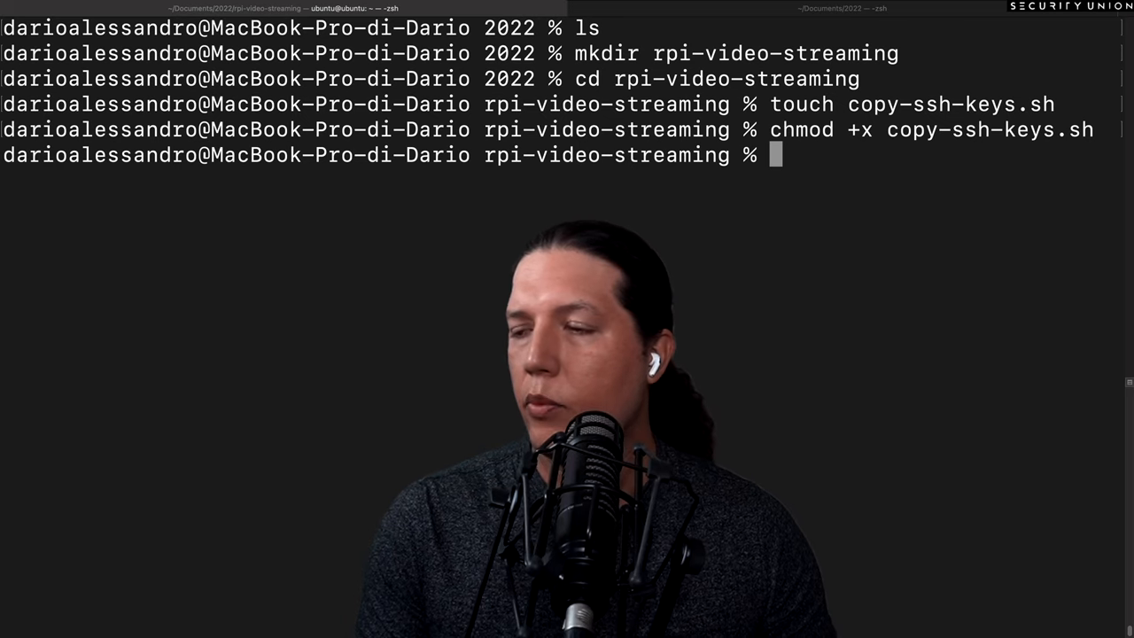
type("vim")
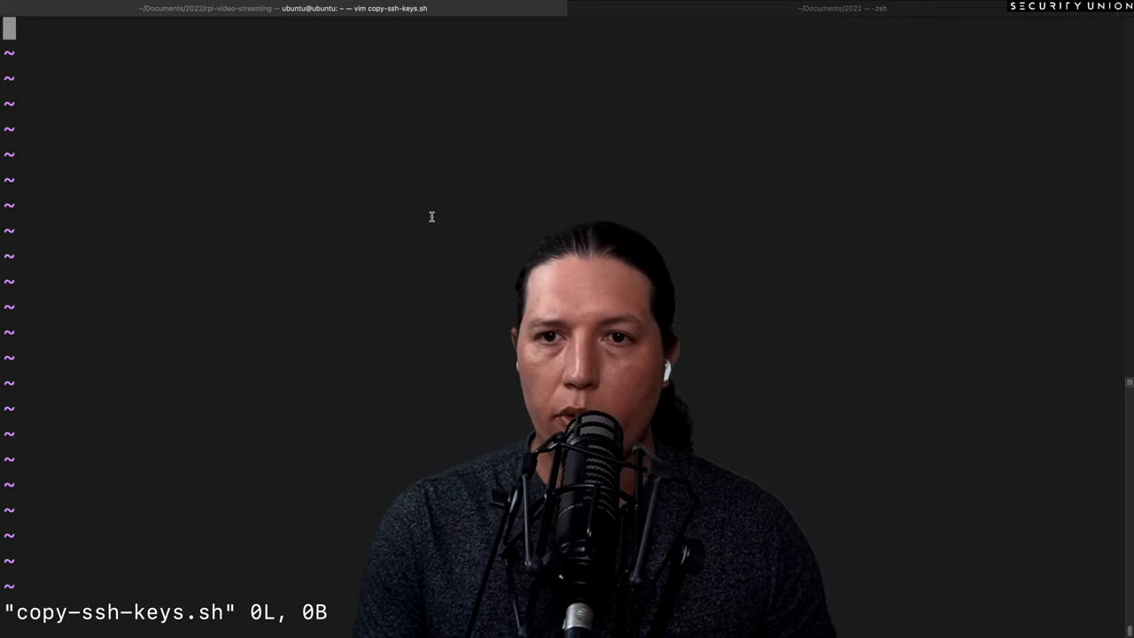
- Write the shebang, USER=ubuntu and an echo "RPI $PI_IP" line in copy-ssh-keys.sh
key("i")
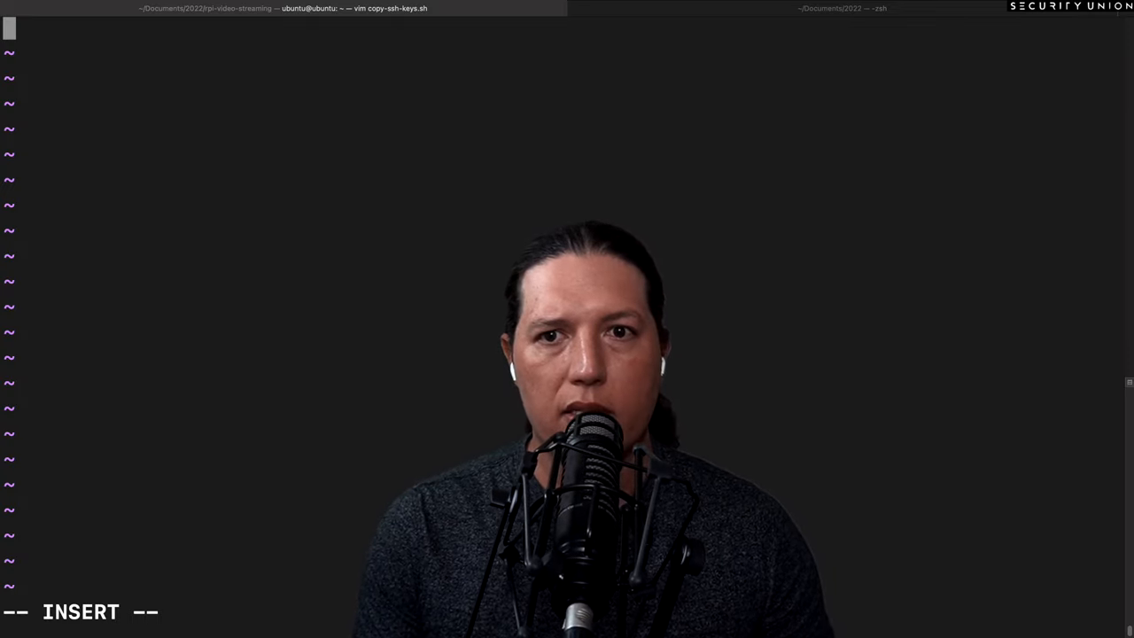
type("#!/bin/bash")
left_click(284, 80)
type("USER=uy")
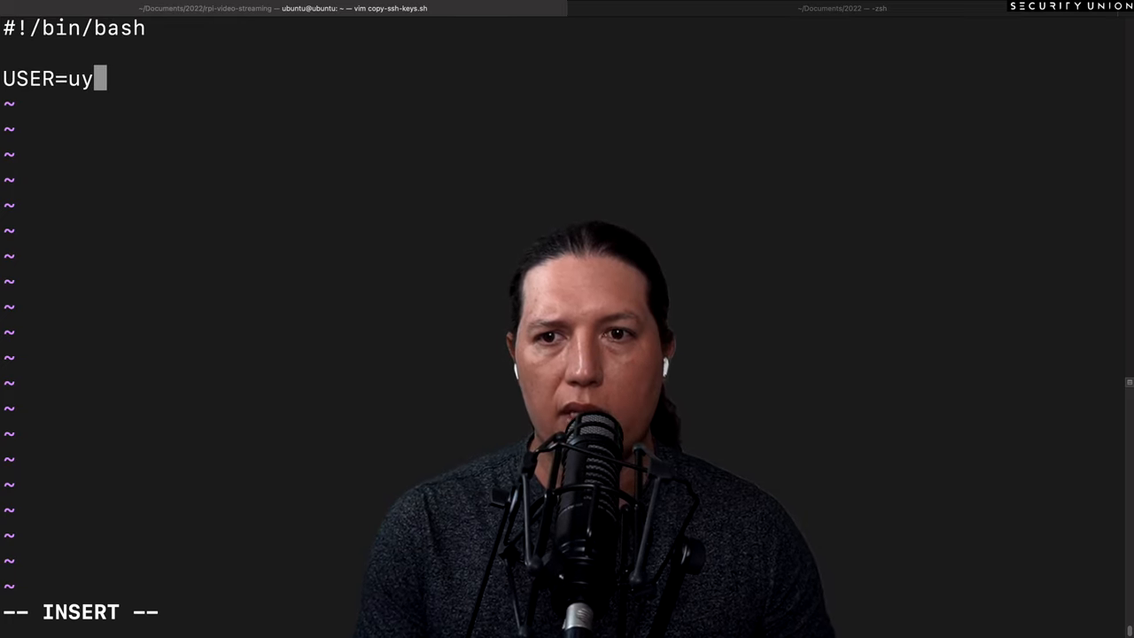
type("butu")
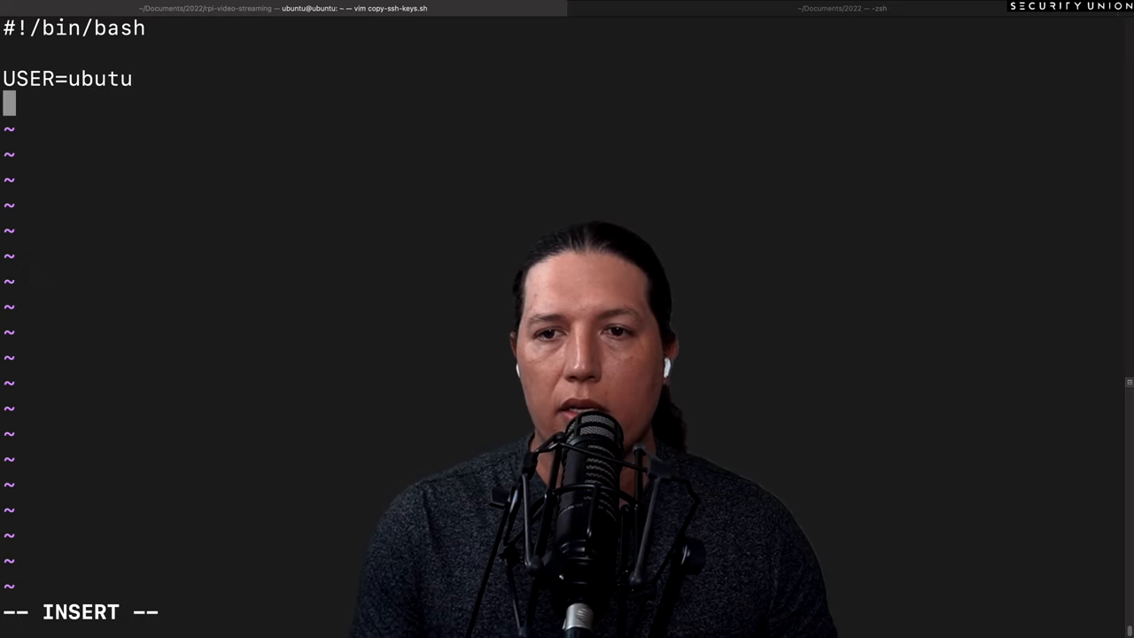
type("y")
type("echo \"RP")
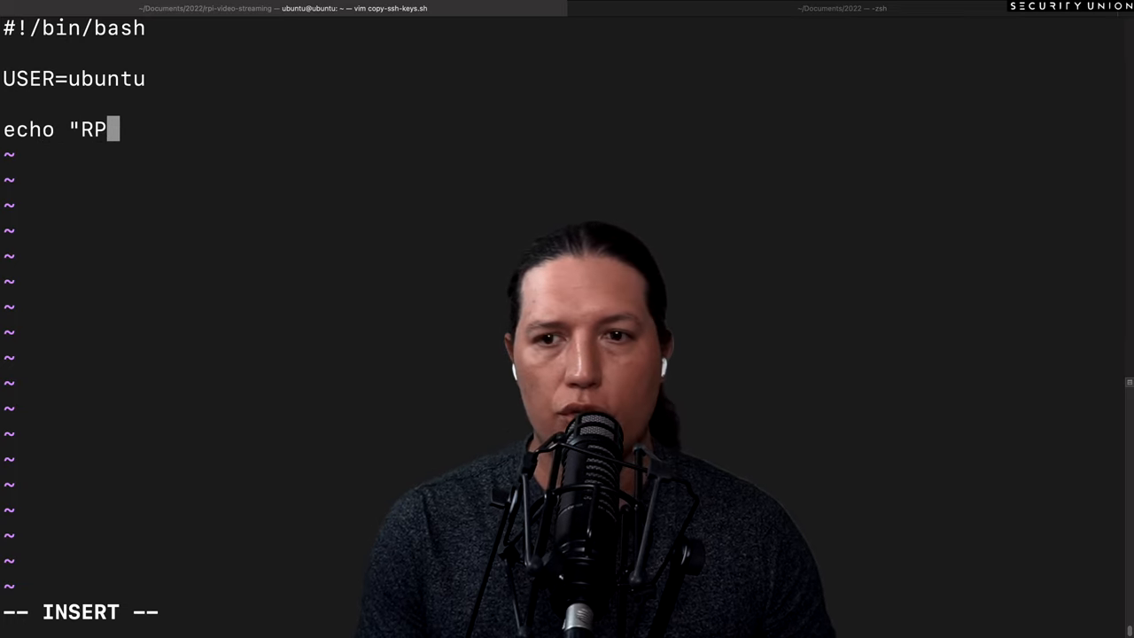
type("I")
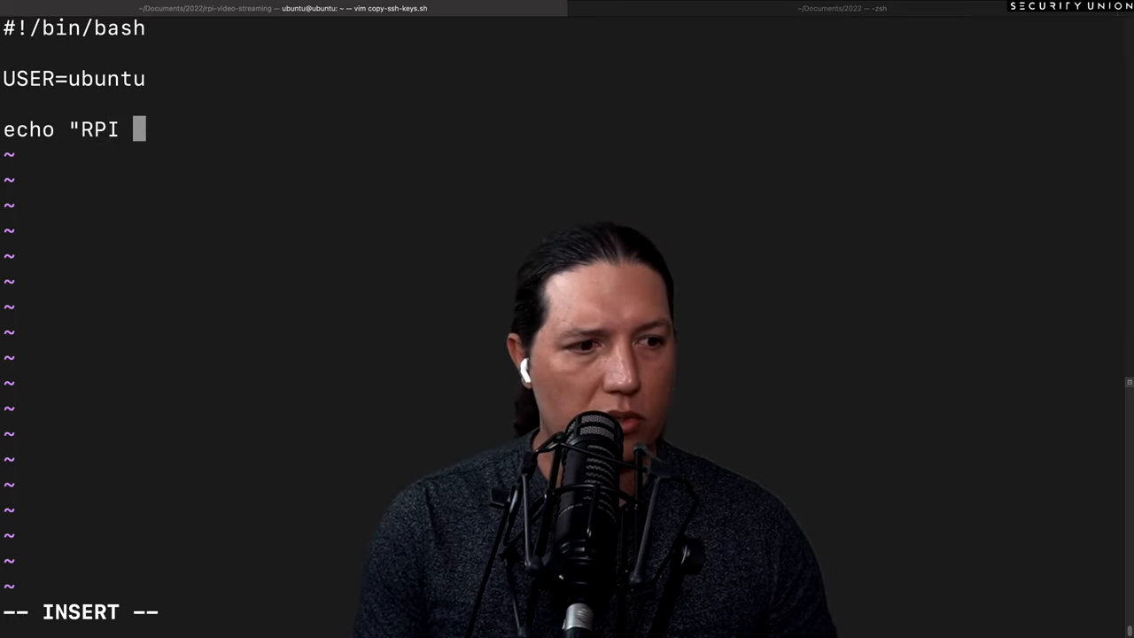
type("$PI_")
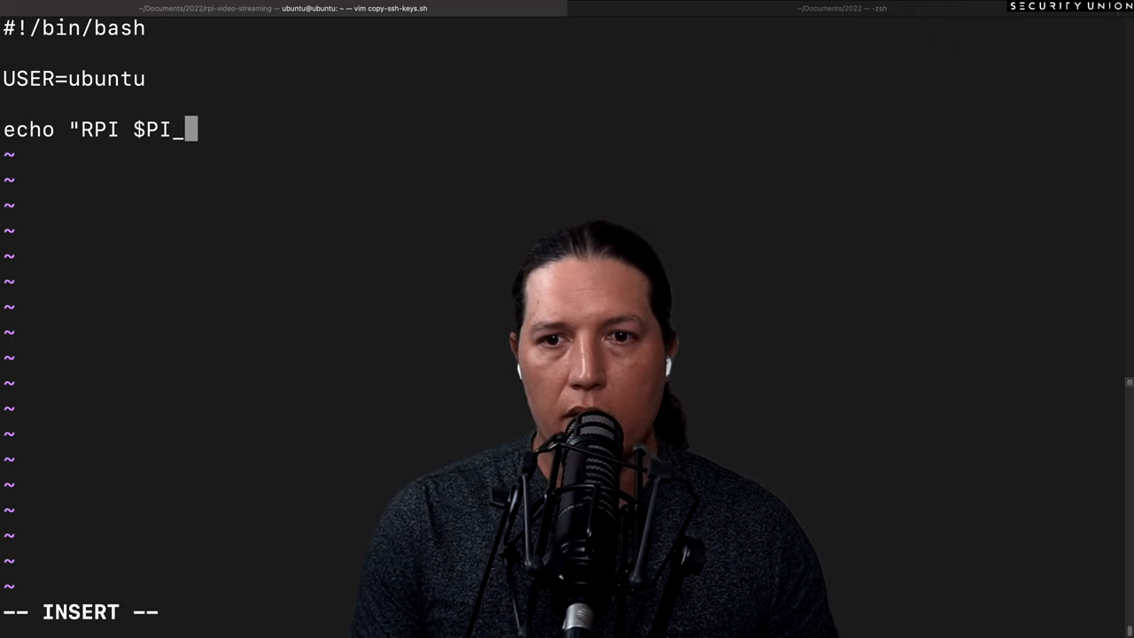
type("IP\"")
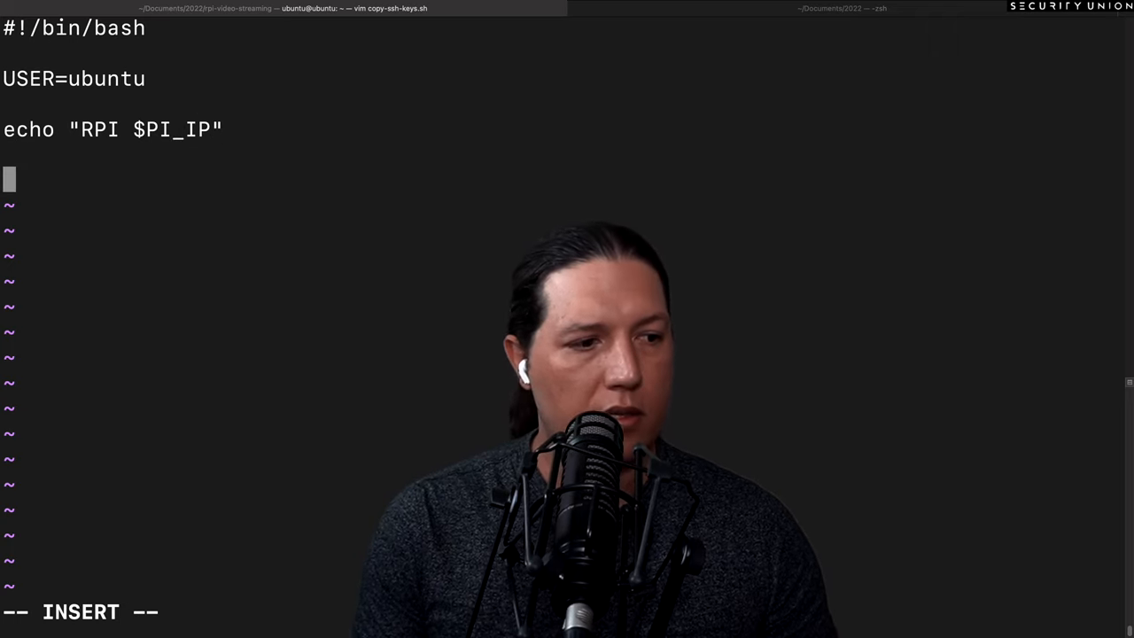
- Add the ssh-copy-id $USER@... line to install the key for the ubuntu user
type("s")
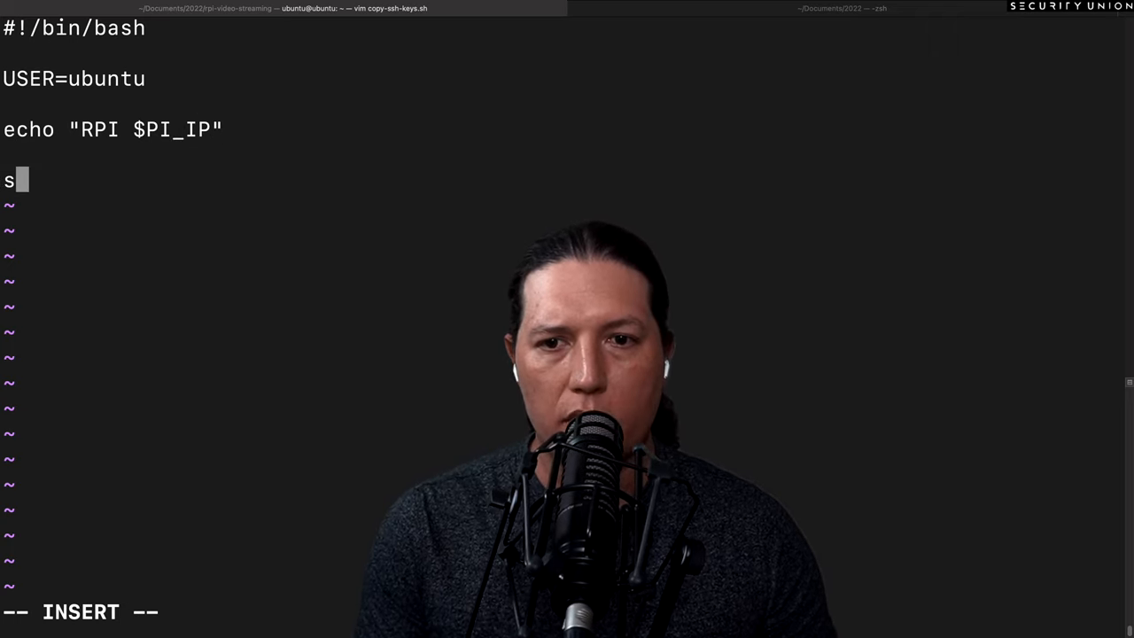
type("sh-")
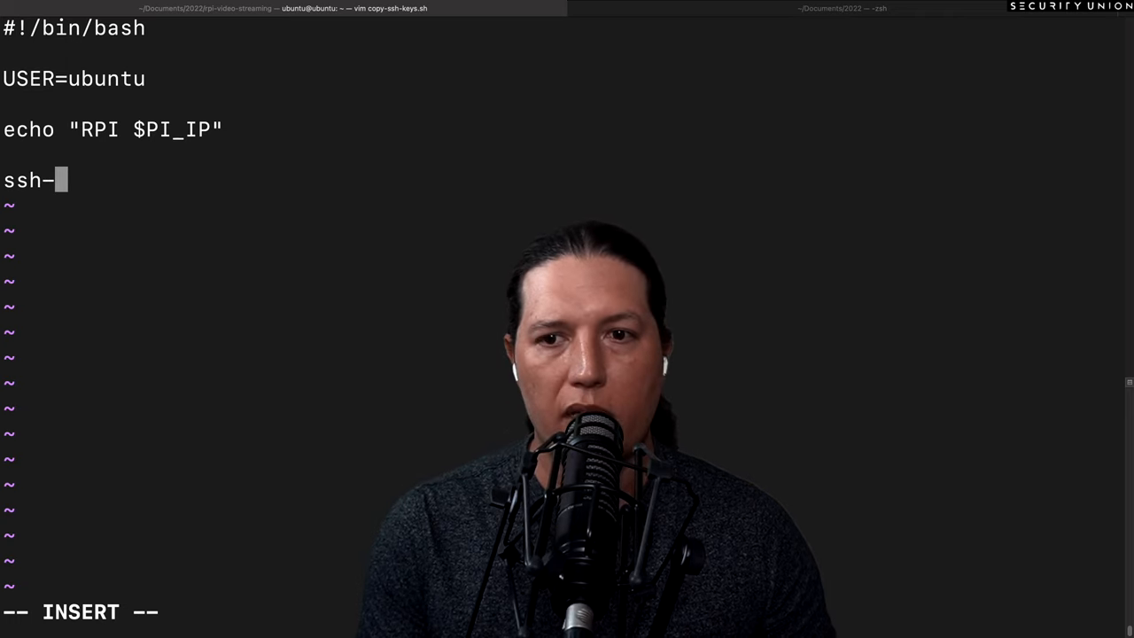
type("copy-")
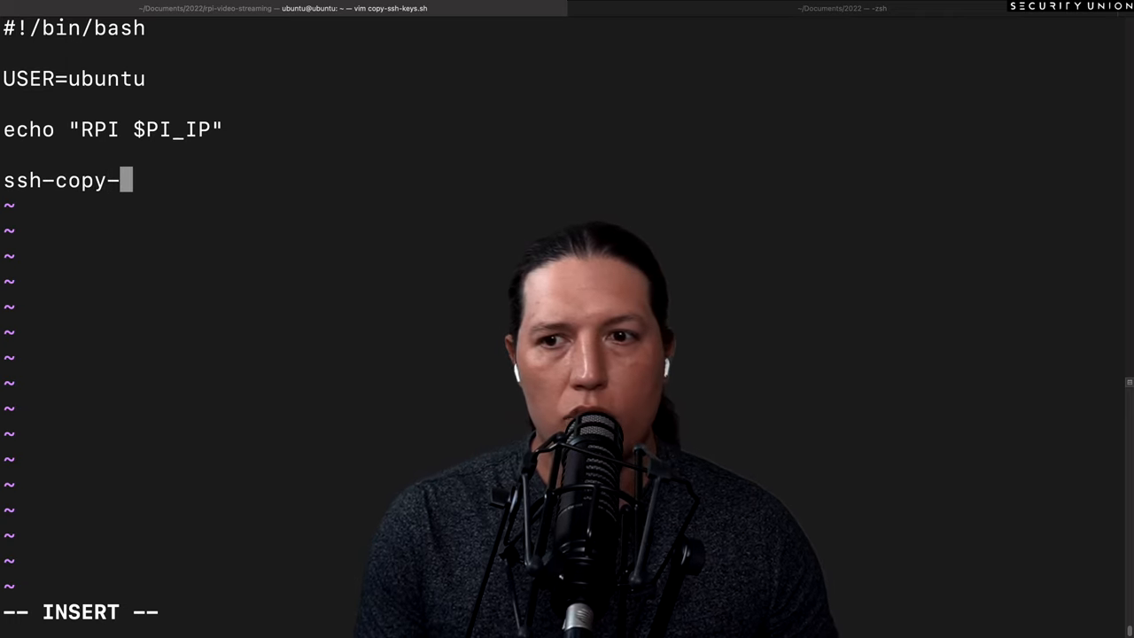
type("id")
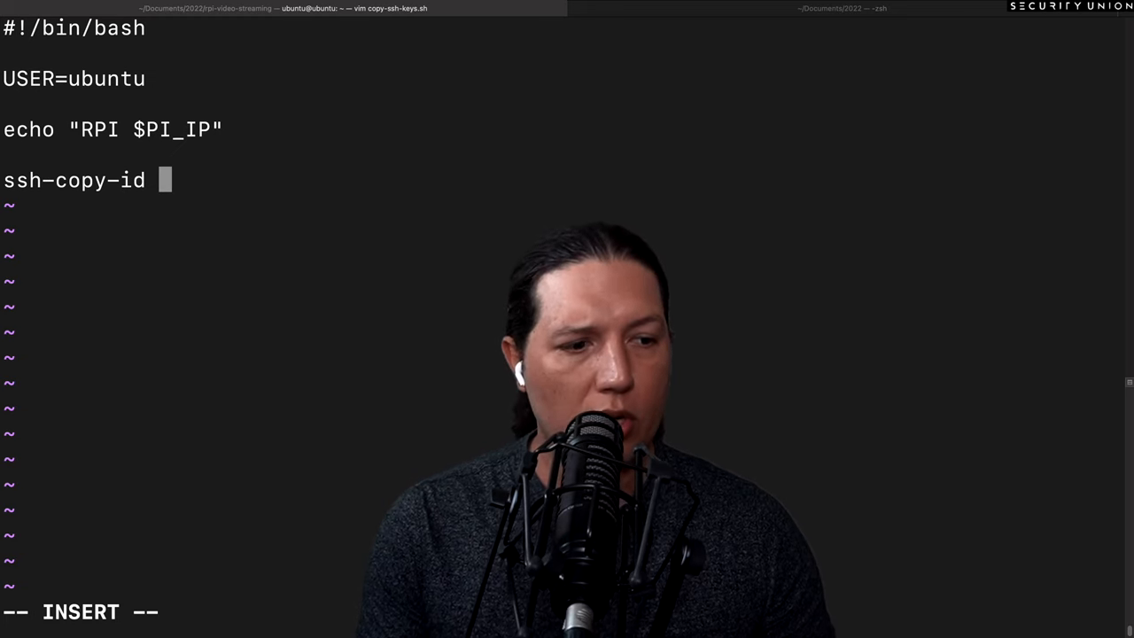
type("$U")
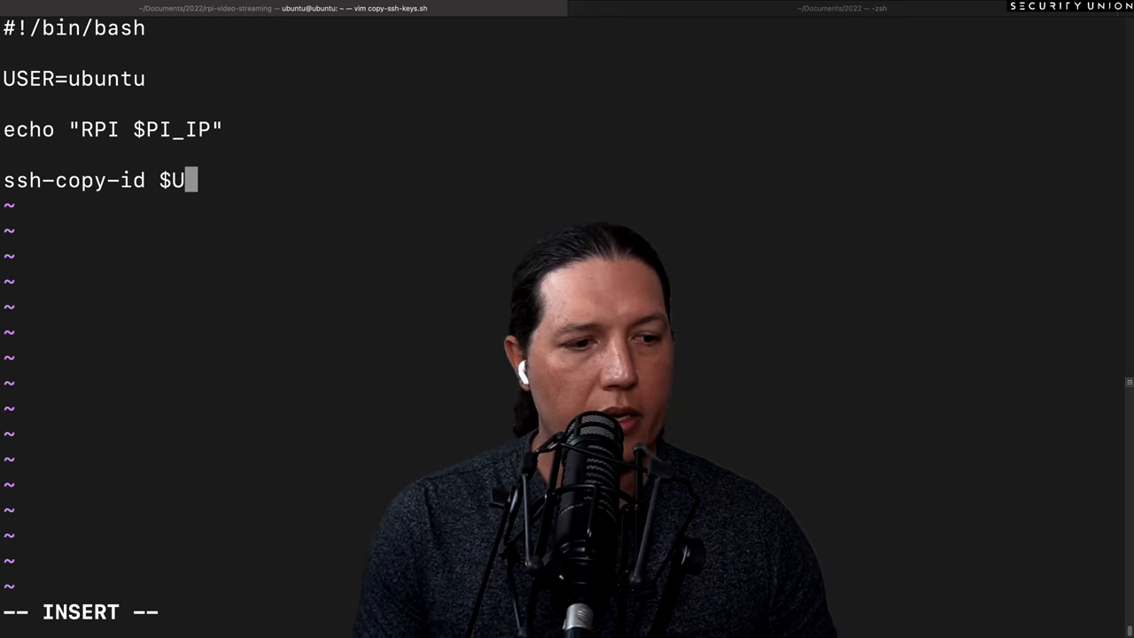
type("SER@%")
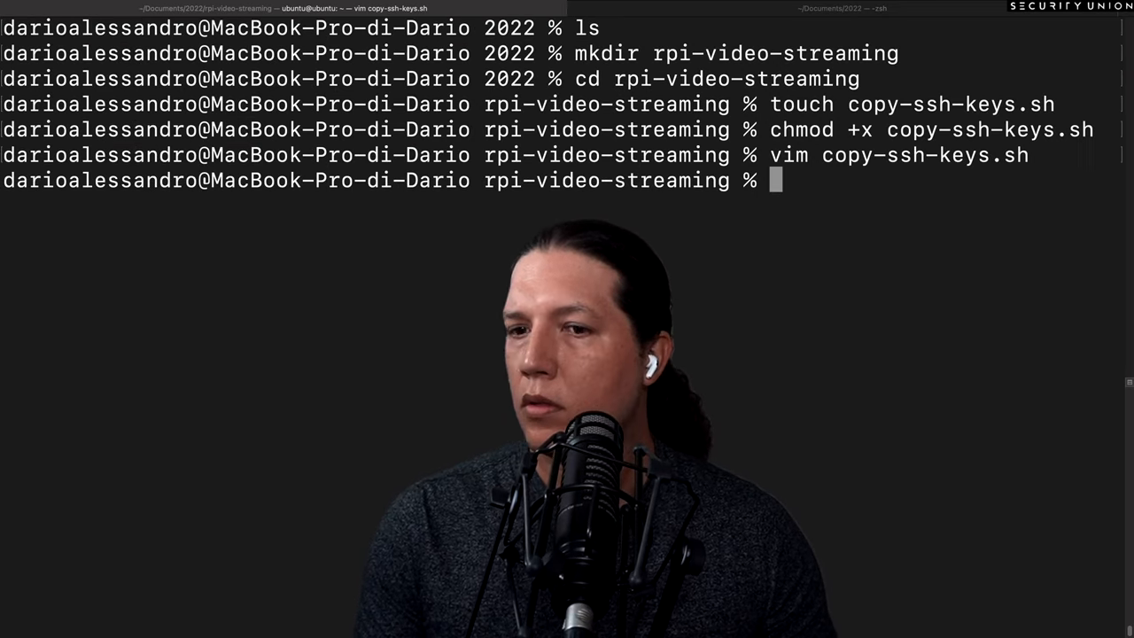
- Run PI_IP=192.168.18.44 ./copy-ssh-keys.sh and see the keys already exist on the Pi
type("./copy-ssh-keys.sh")
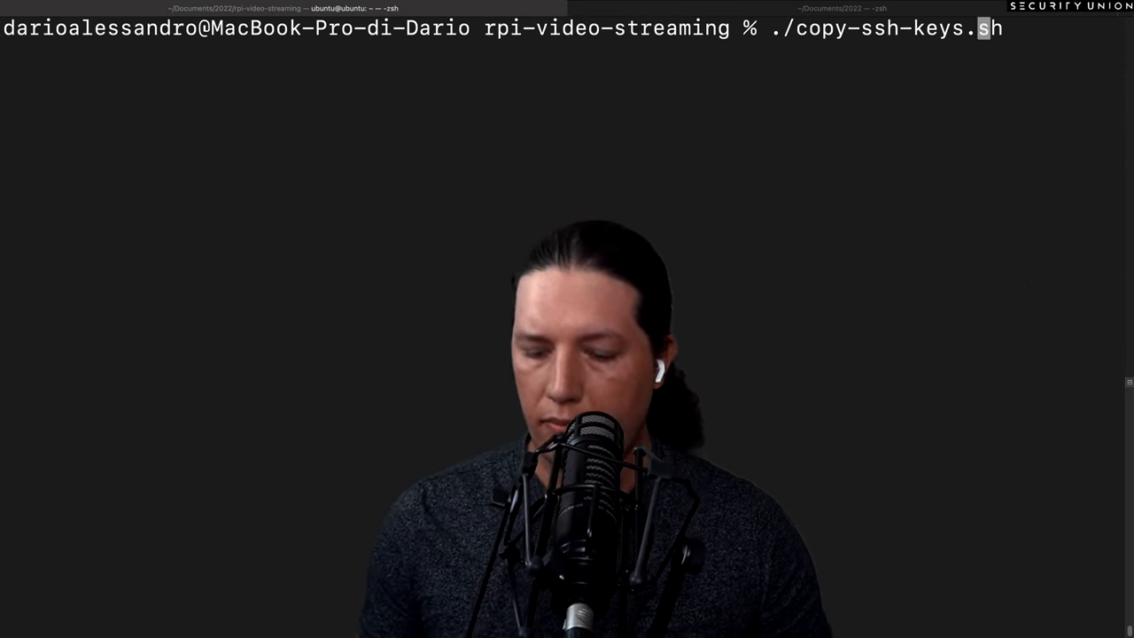
type("PI_IP=192.168.18.44")
type("g")
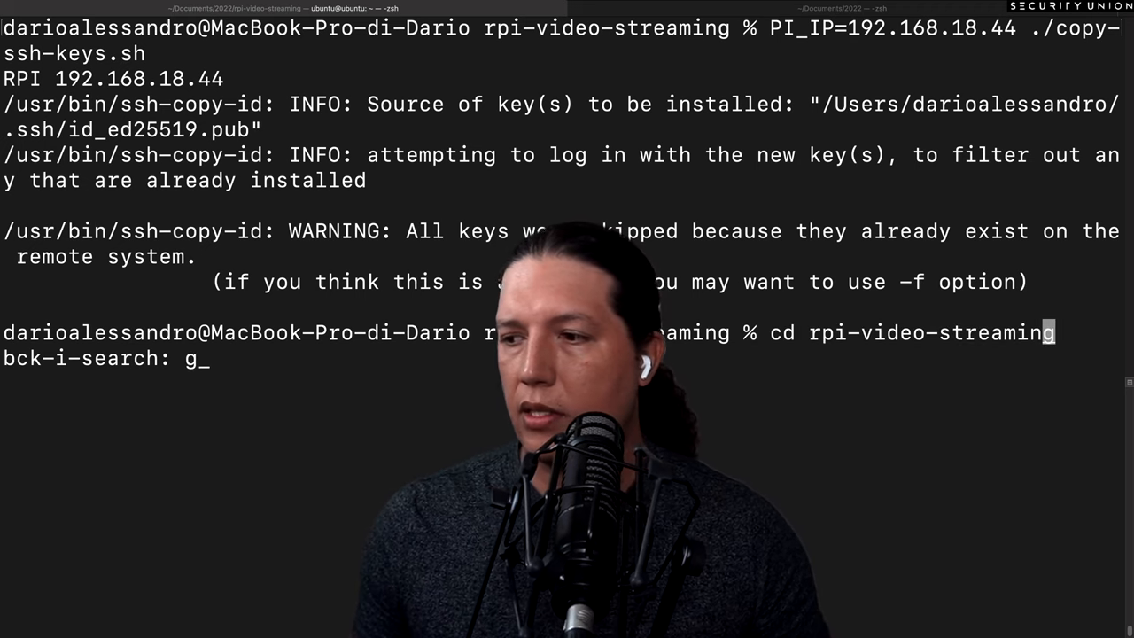
type("en")
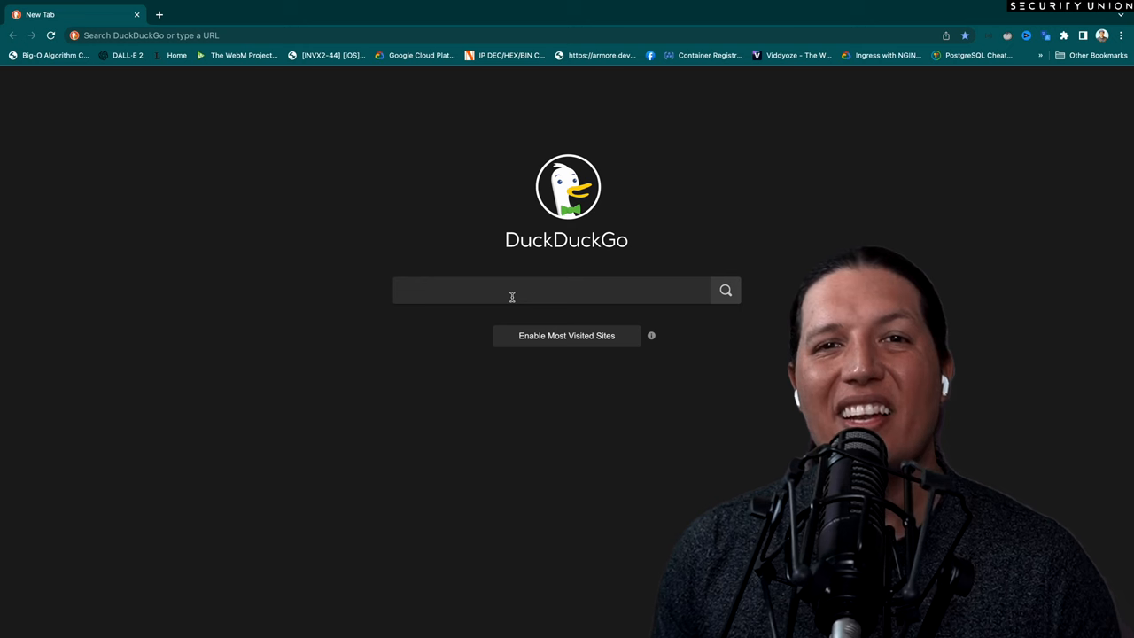
- Search 'docker install' and open the Docker Engine installation documentation
type("docker install")
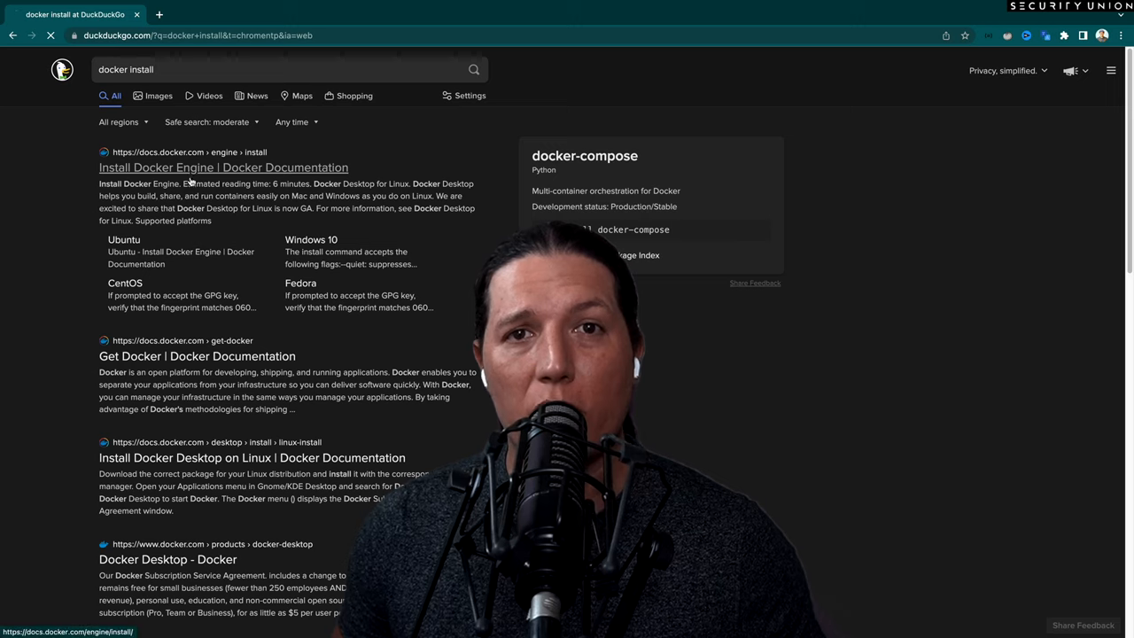
left_click(223, 167)
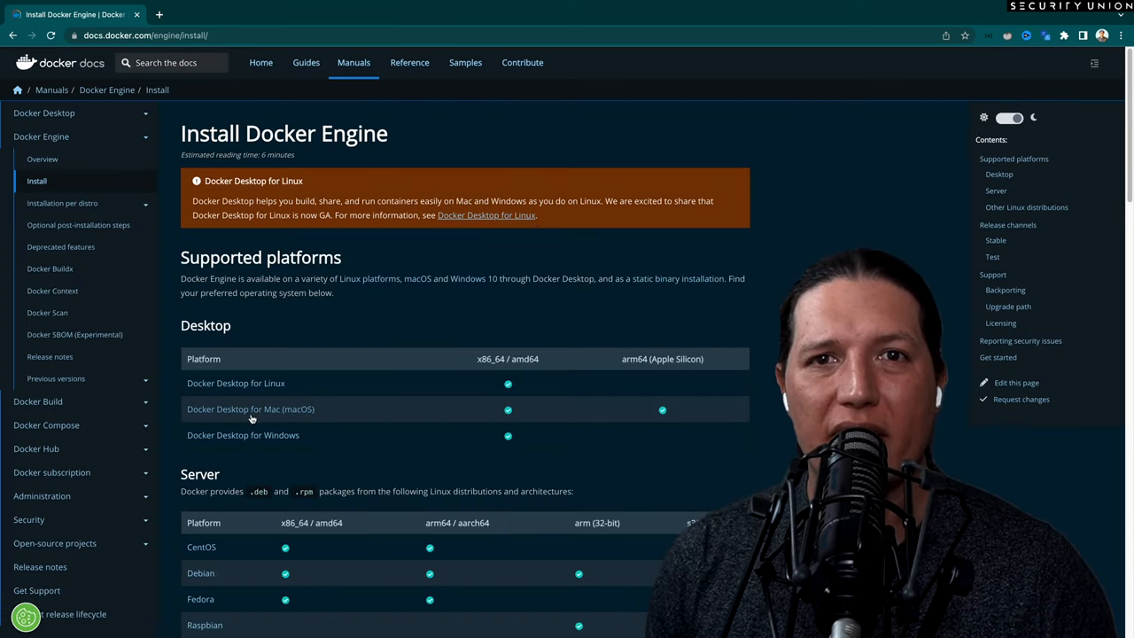
left_click(251, 408)
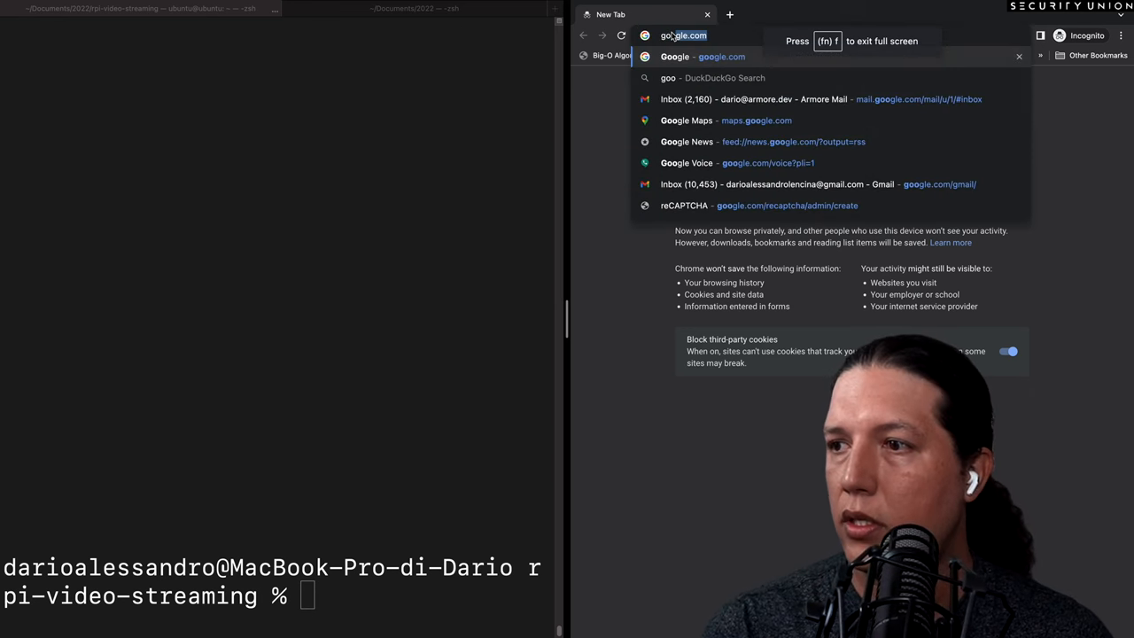
- Search 'install cargo rust' and open the Cargo Book installation page
type("install cargo rust")
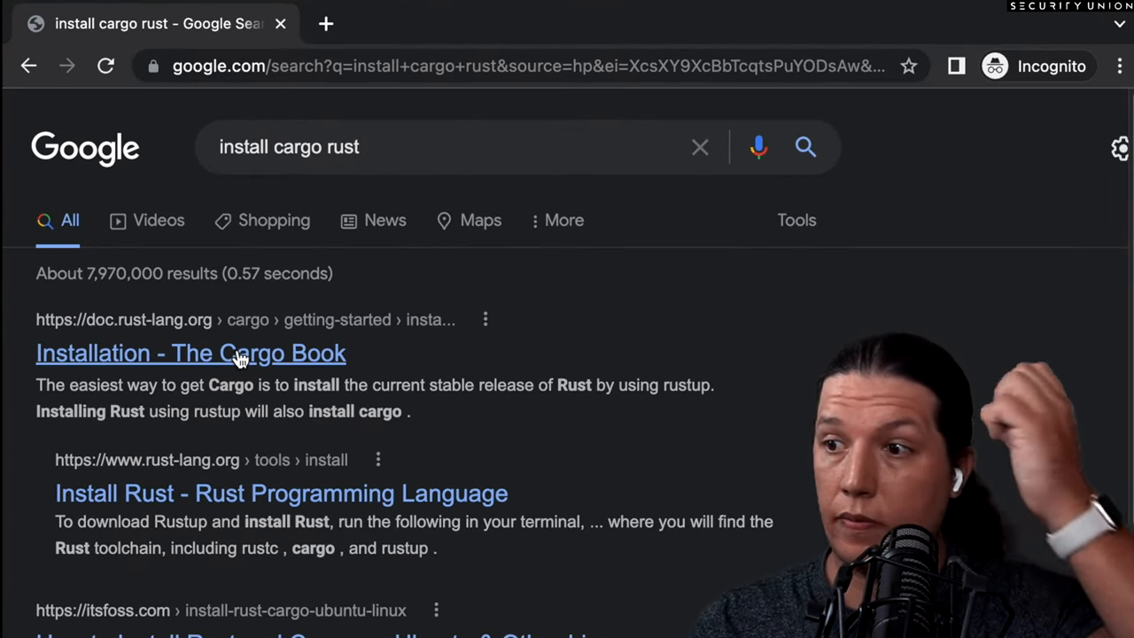
left_click(191, 352)
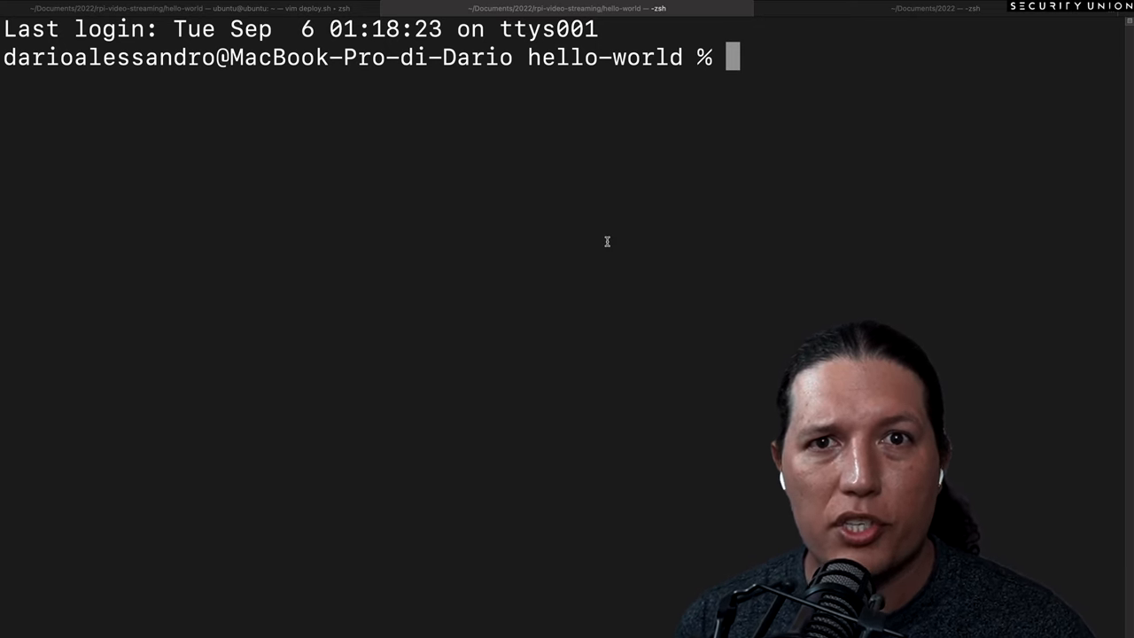
type("curl https://sh.rustup.rs -sSf | sh")
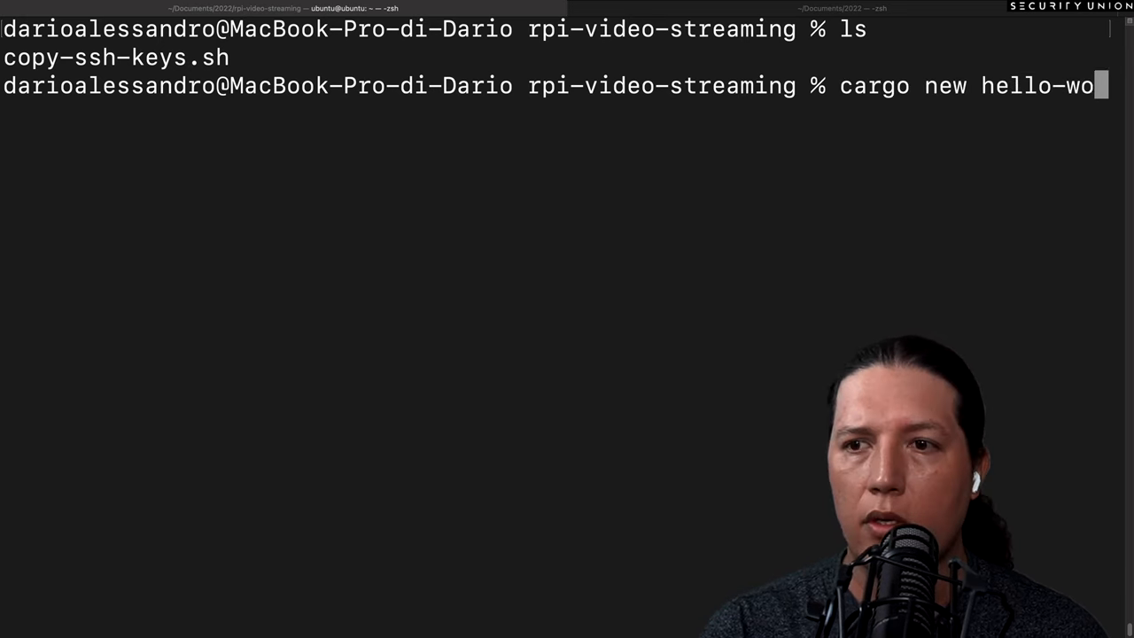
key("Enter")
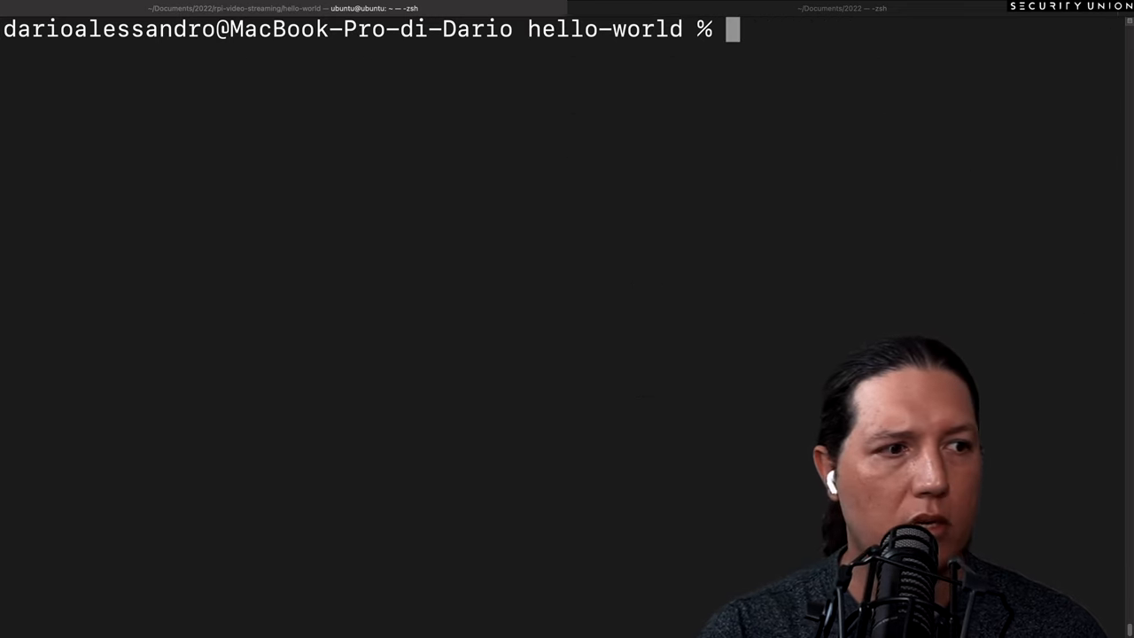
- Create an executable deploy.sh in hello-world and open it in vim
type("touch")
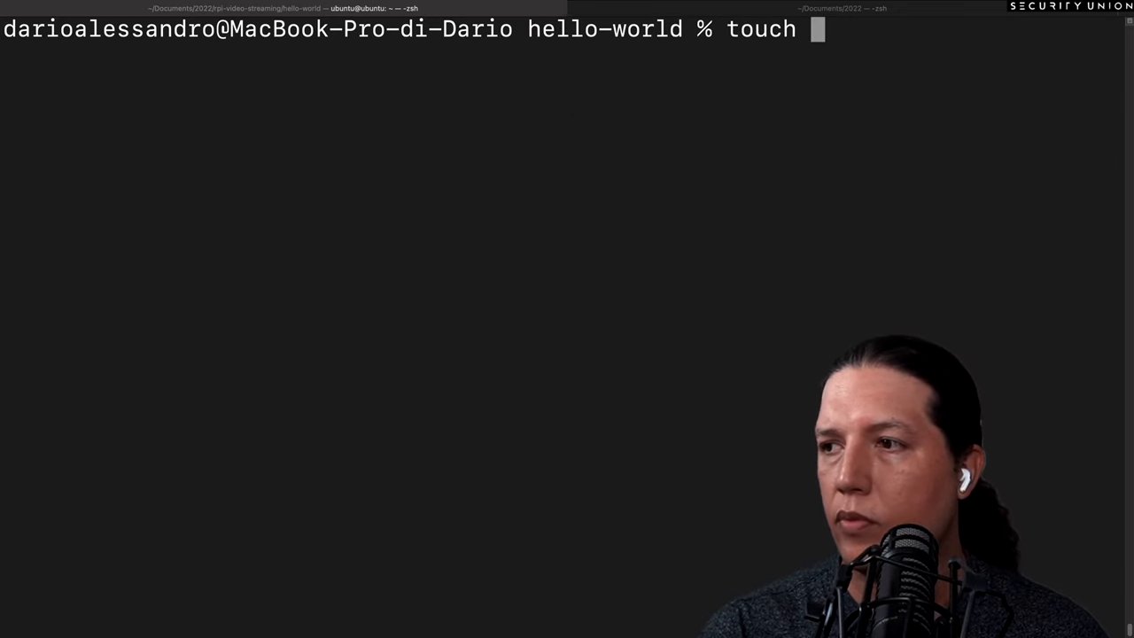
type("deploy.sh")
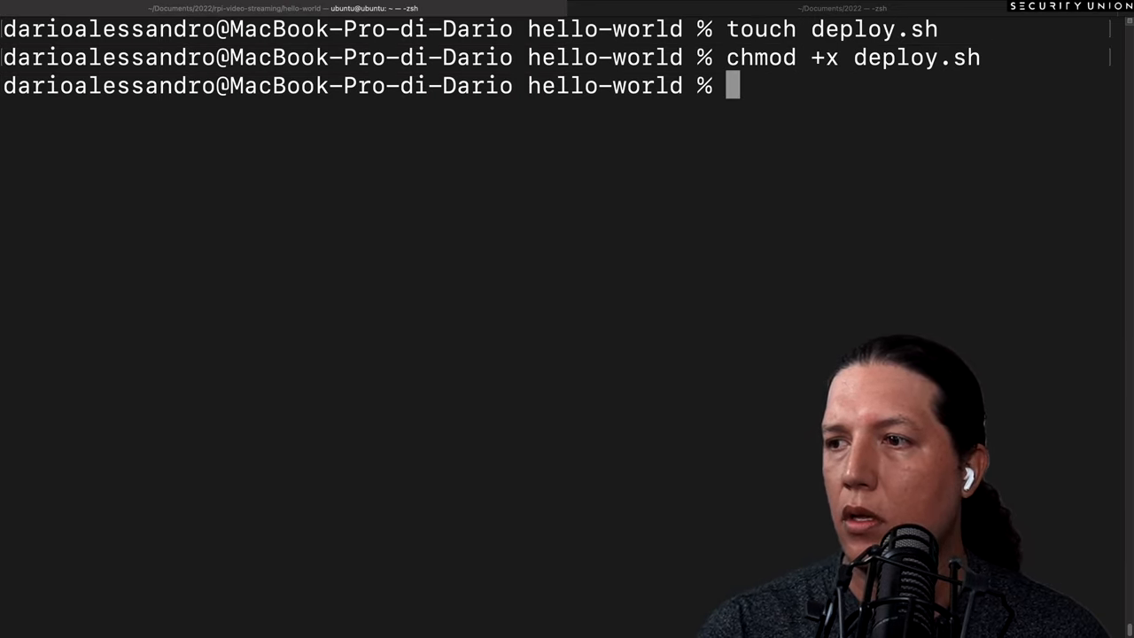
type("vim deploy.sh")
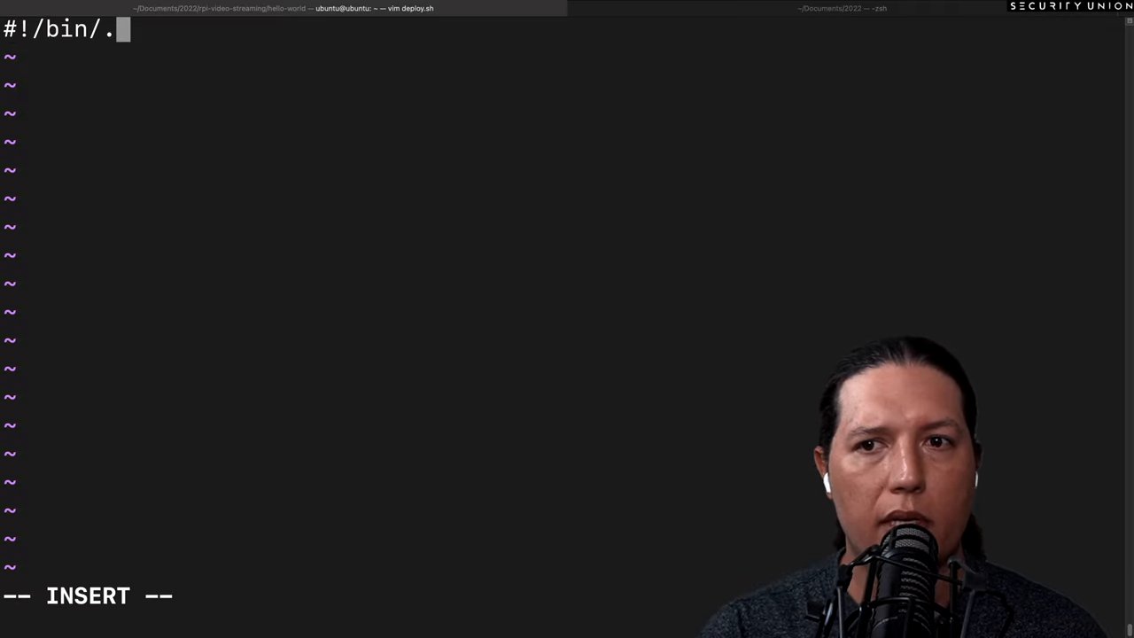
- Write the bash -e shebang and TARGET=aarch64-unknown-linux-gnu in deploy.sh
type("bash -e")
type("TAR")
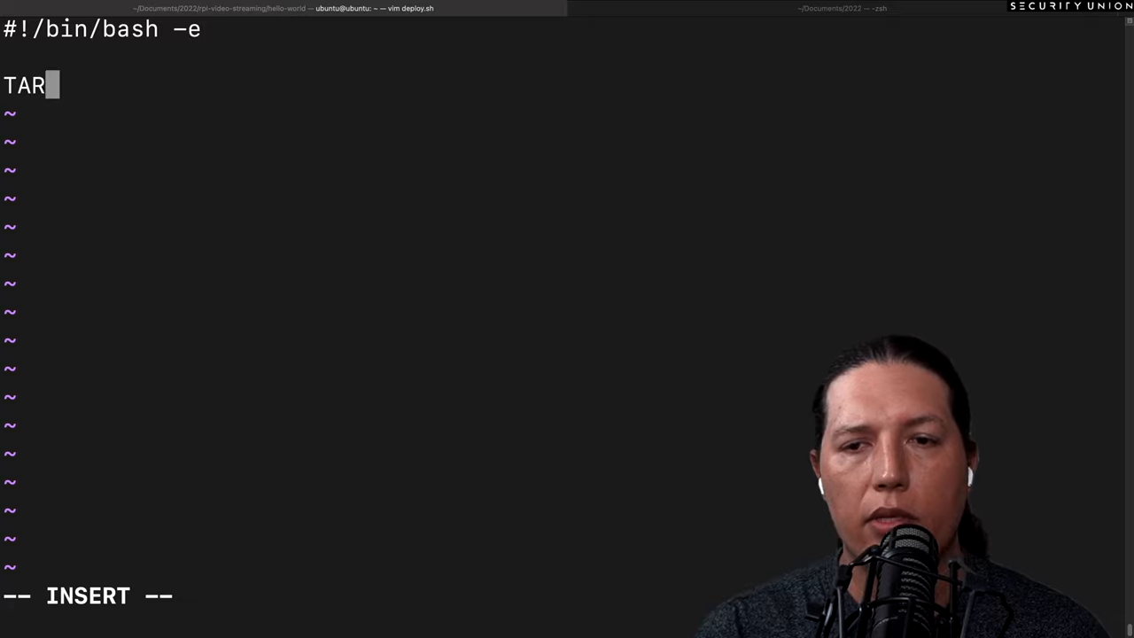
type("GET=")
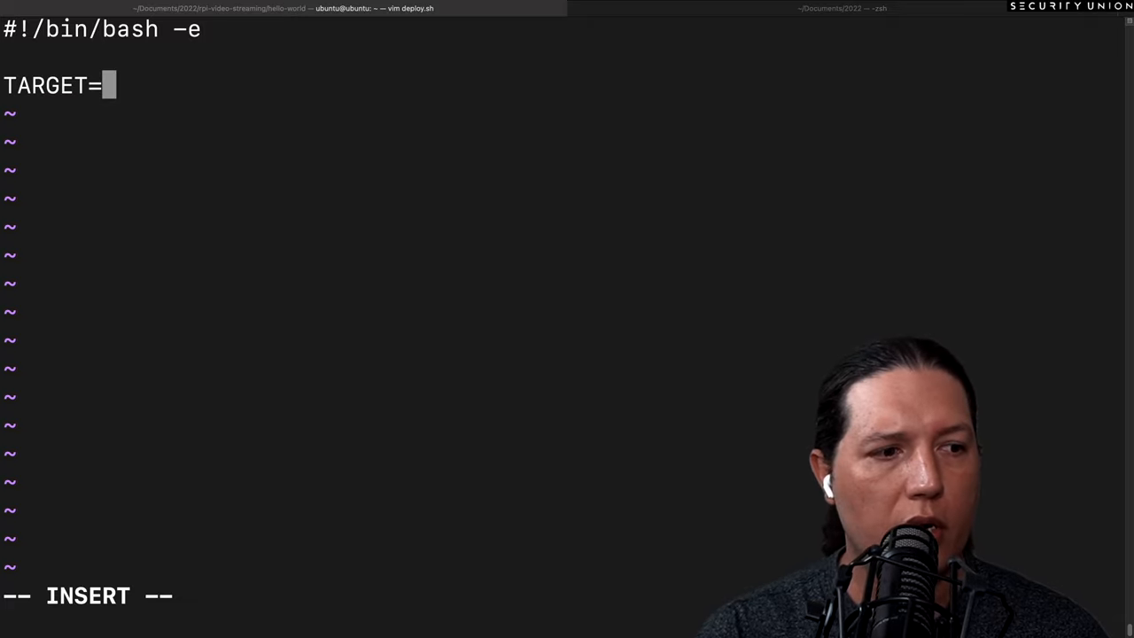
type("aarch")
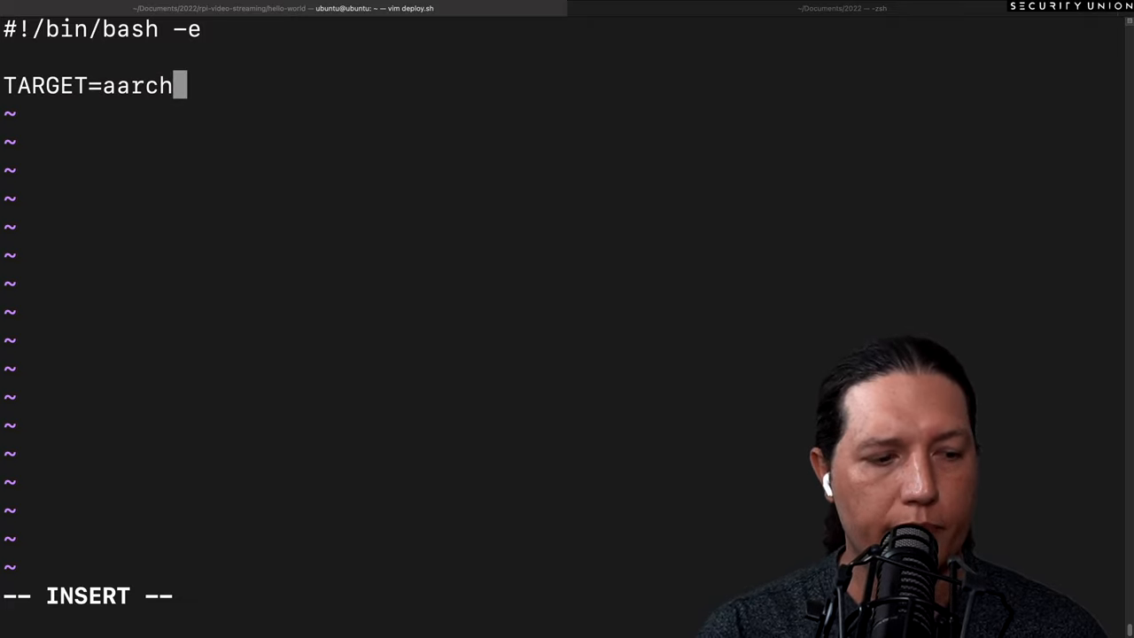
type("64")
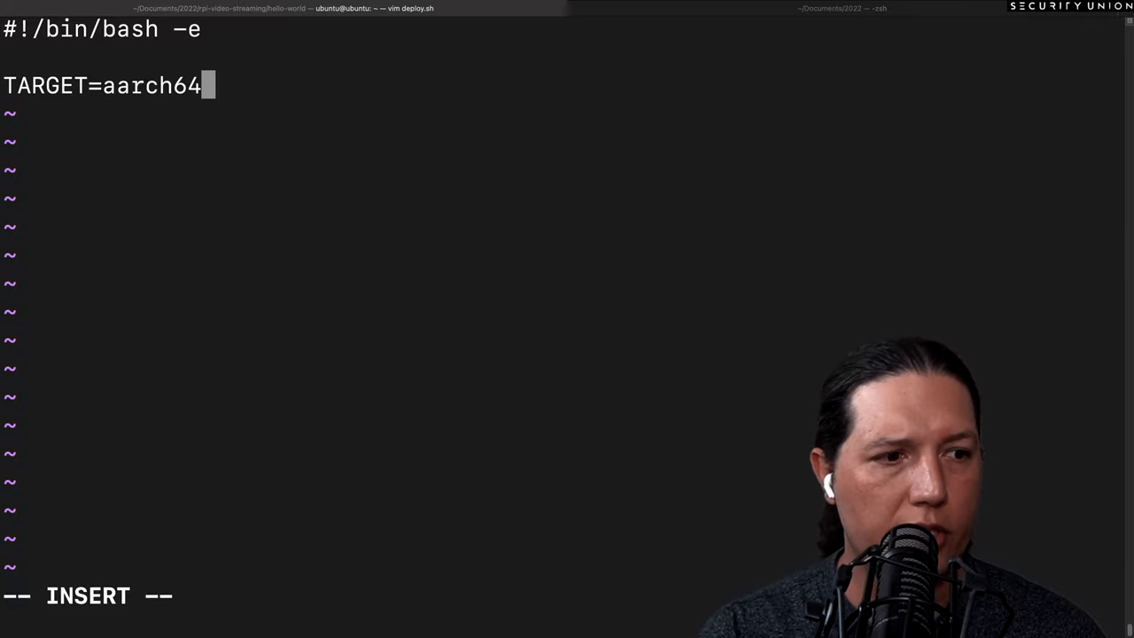
type("-unknown-linu")
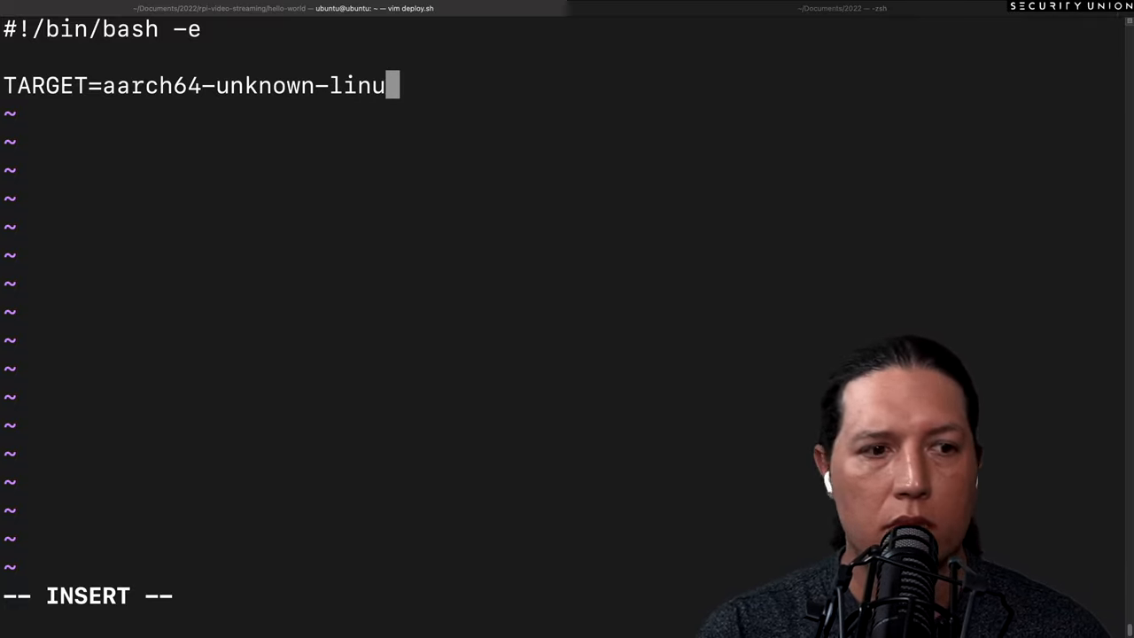
type("x-gnu")
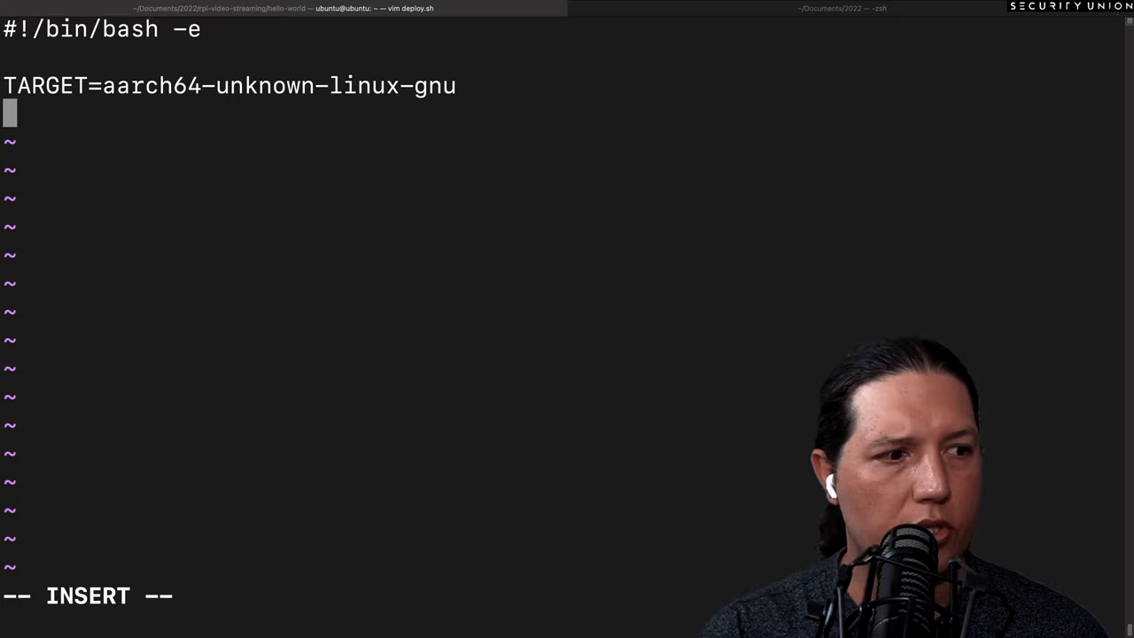
- Add USER=ubuntu and a TODO comment to validate that cross is installed
type("USER")
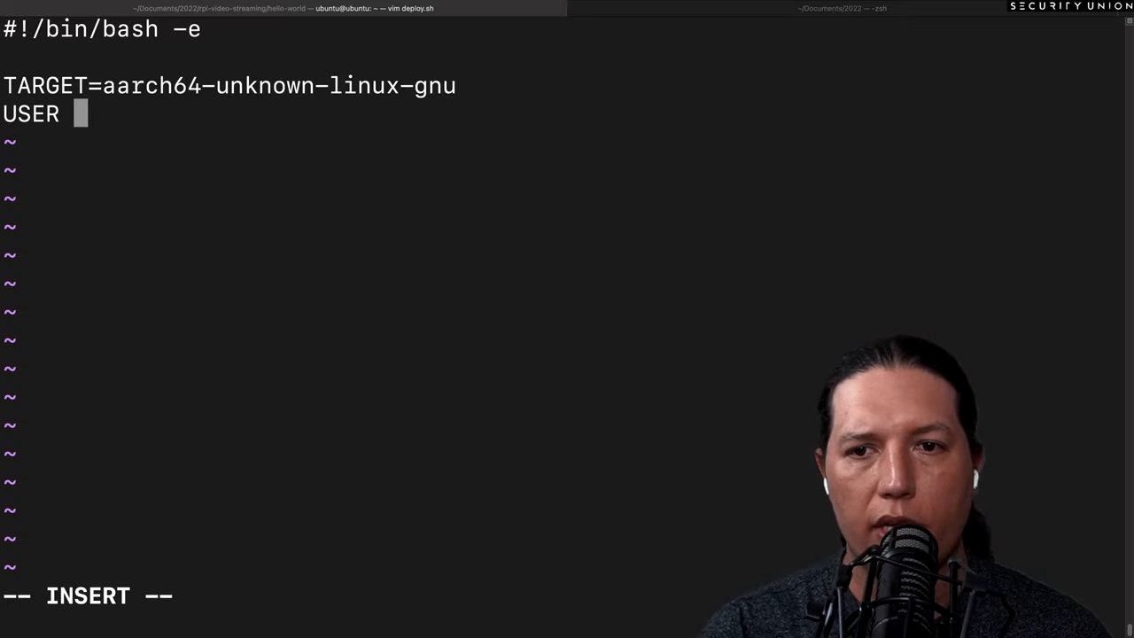
type("=ubuntu")
type("#")
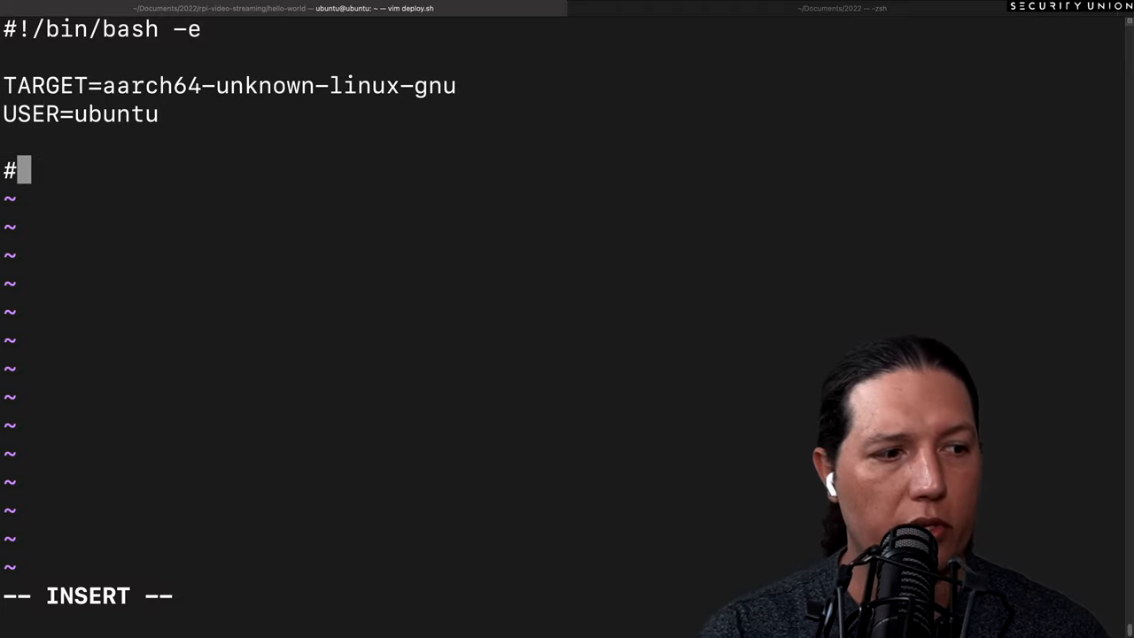
type("TODO: validate if cross is installed")
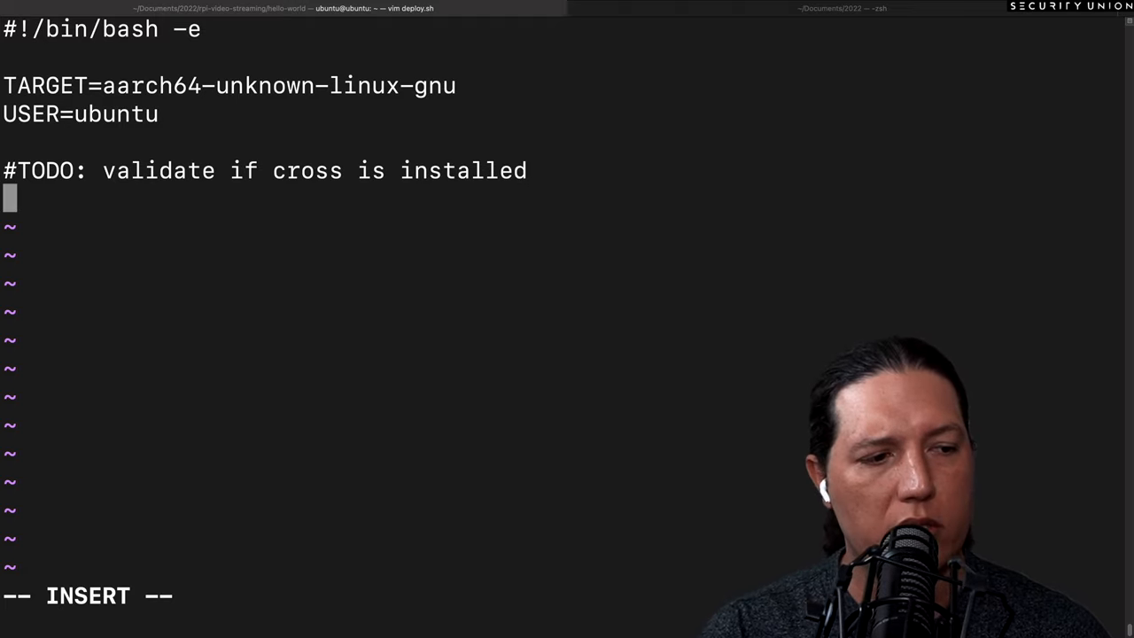
- Add the line 'cargo install -f cross' to deploy.sh
type("car")
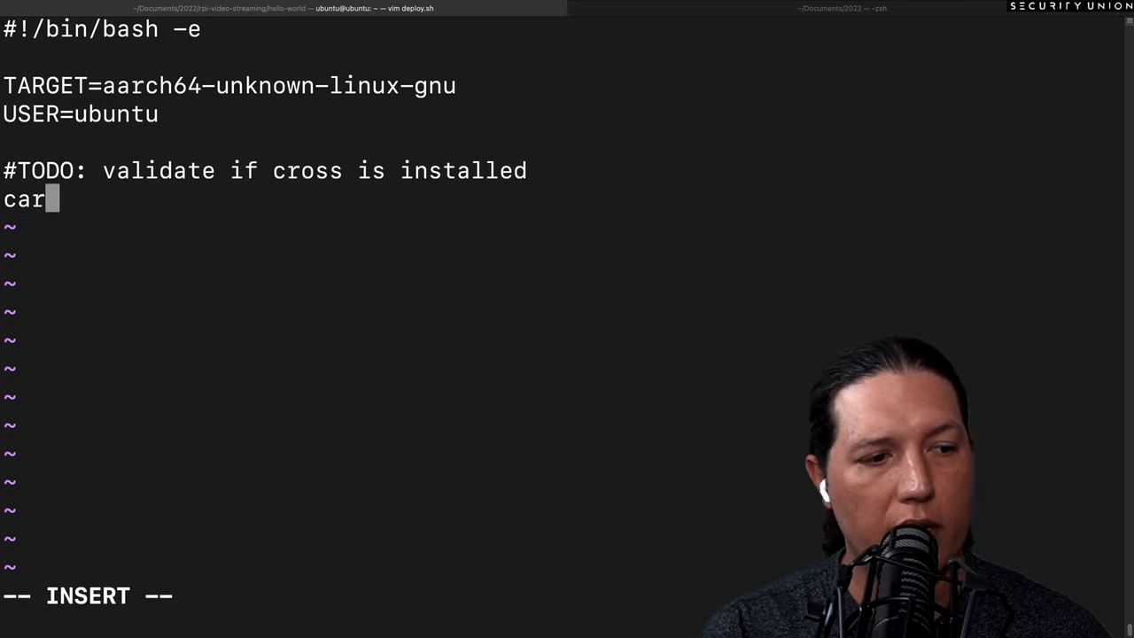
type("go install")
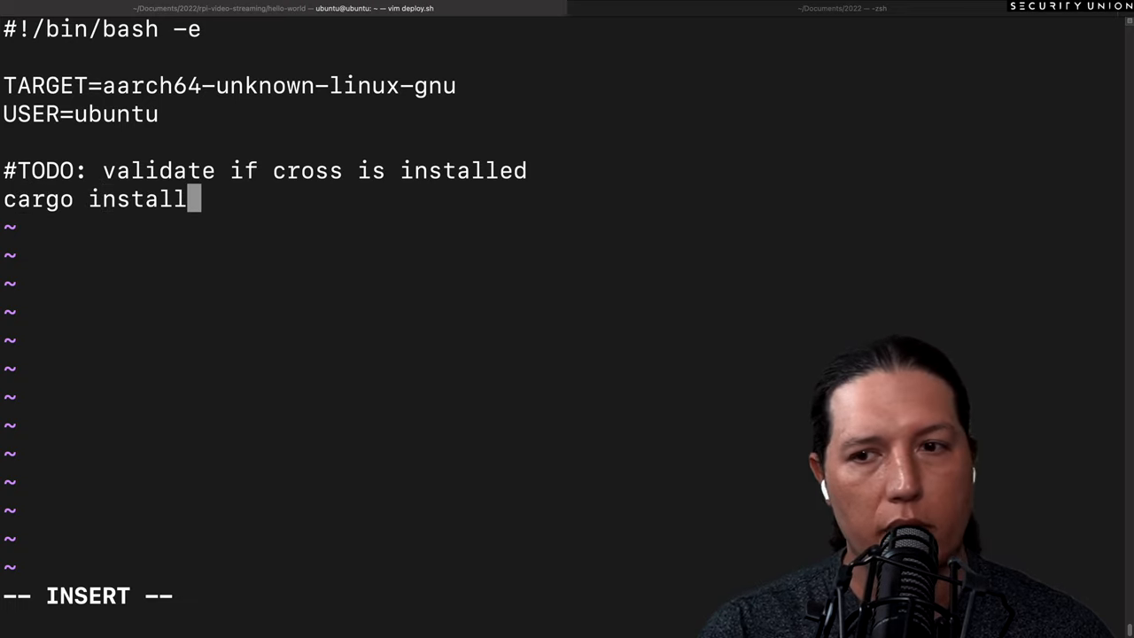
type("-f cross")
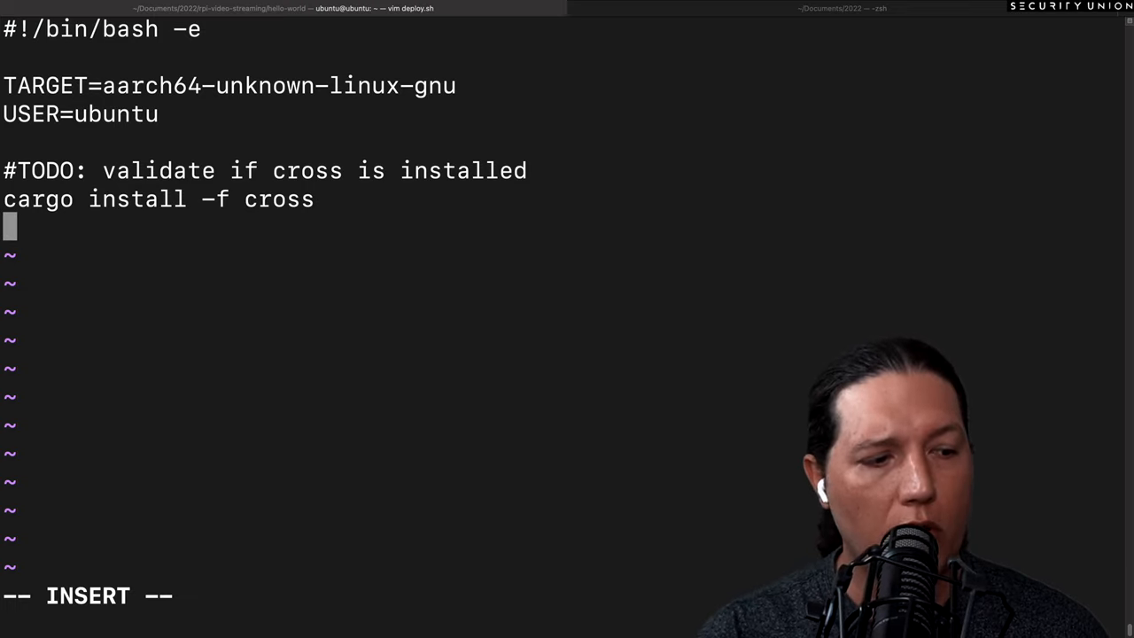
- Add the line 'cross build --release --target $TARGET' to deploy.sh
type("cr")
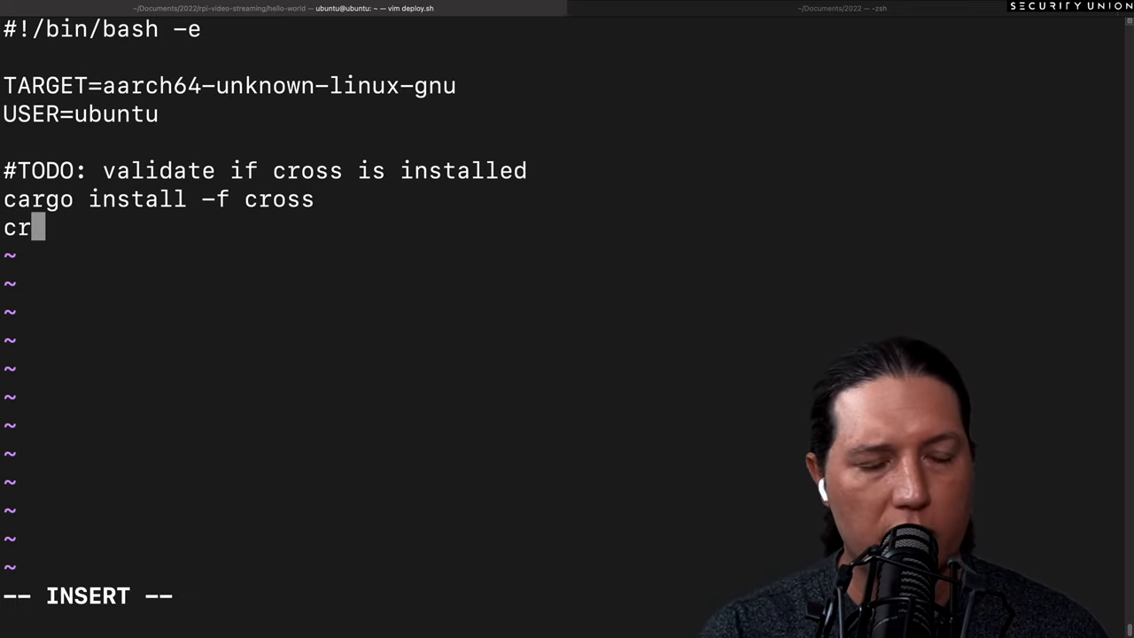
type("oss")
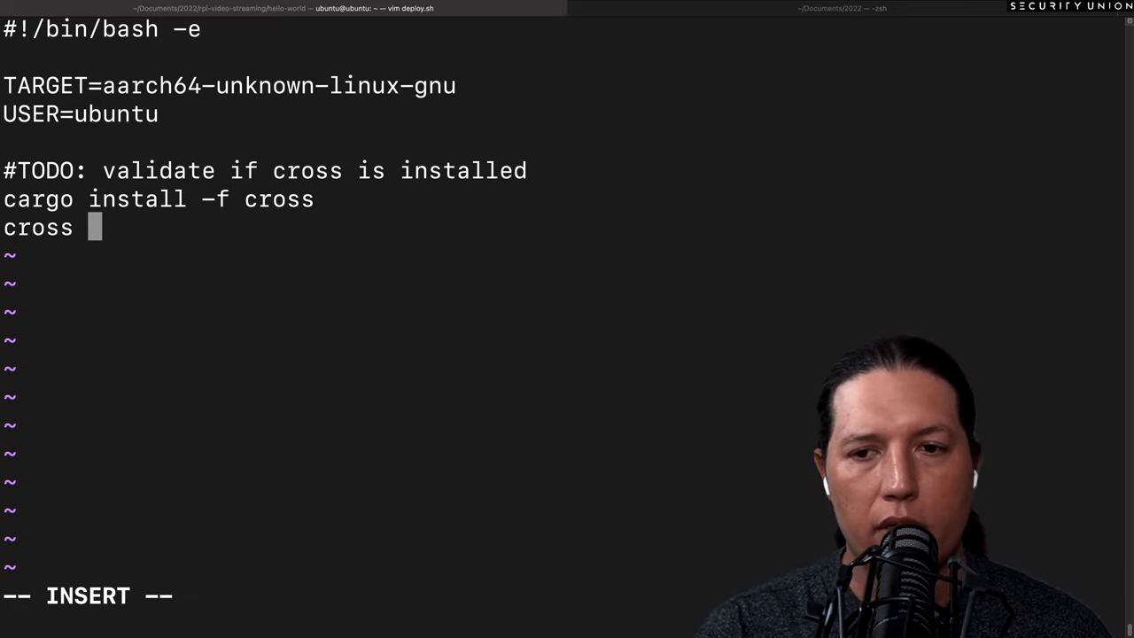
type("build")
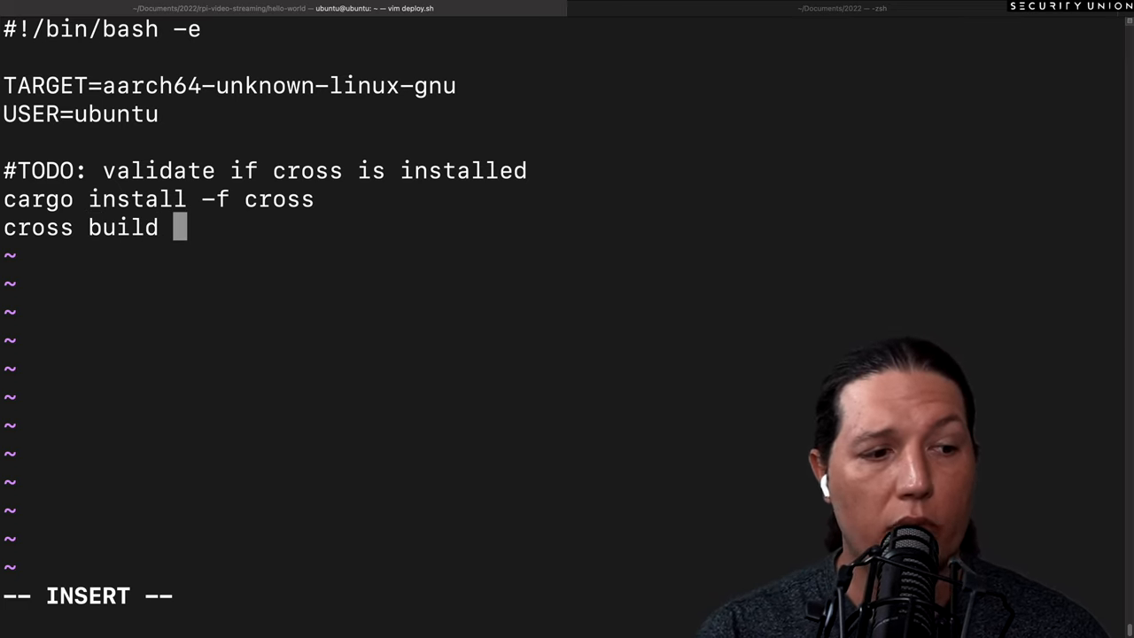
type("--re")
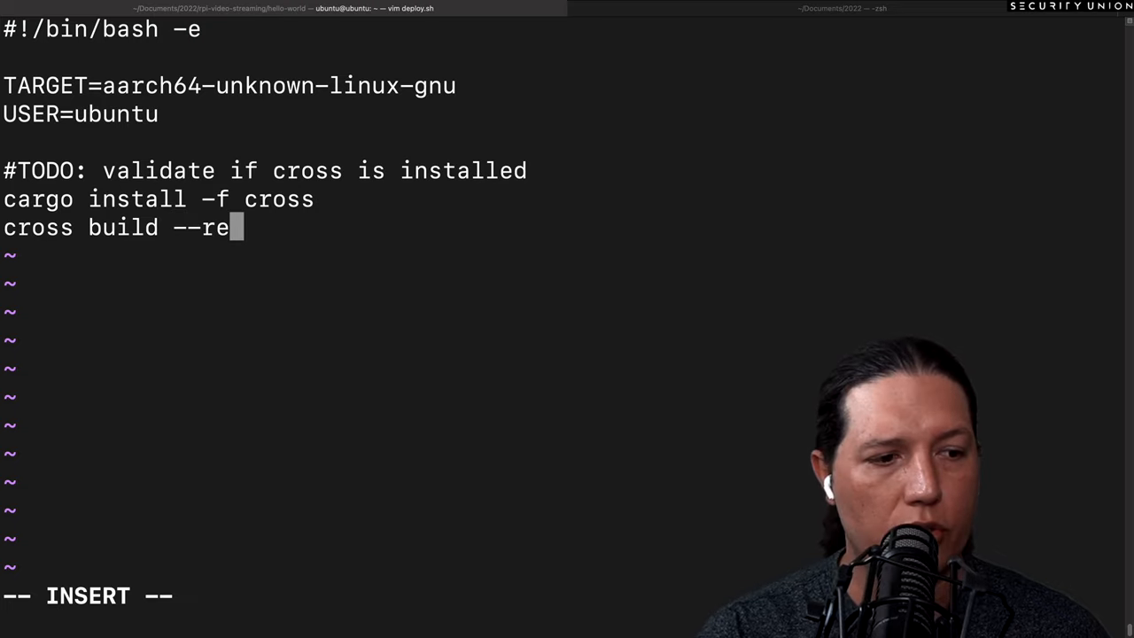
type("lease --")
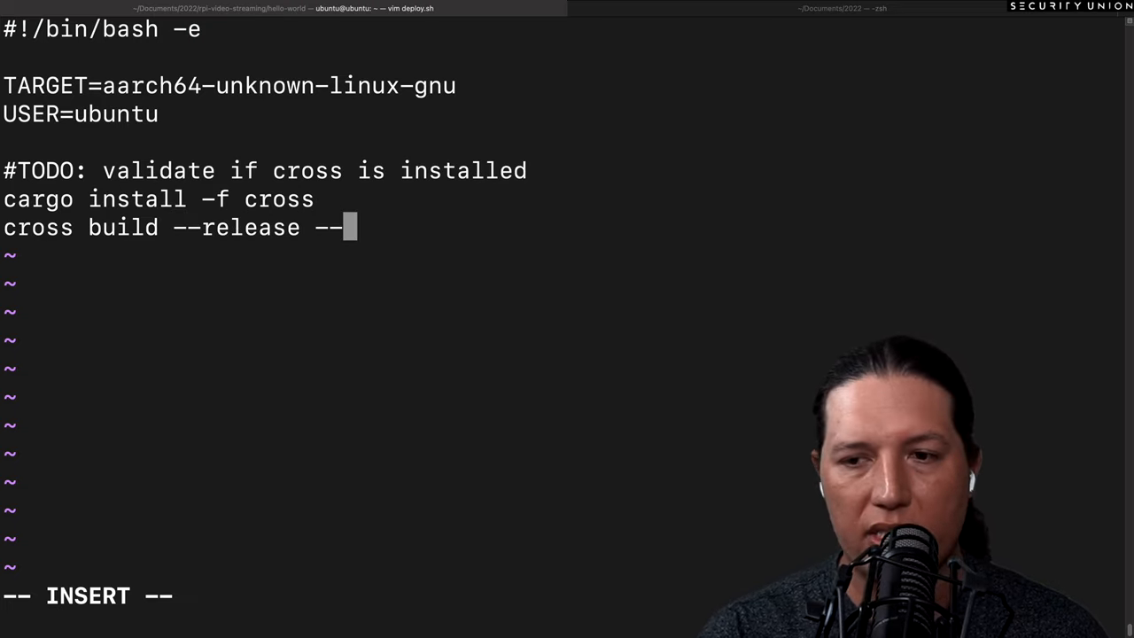
type("target $TARGET")
type("scp")
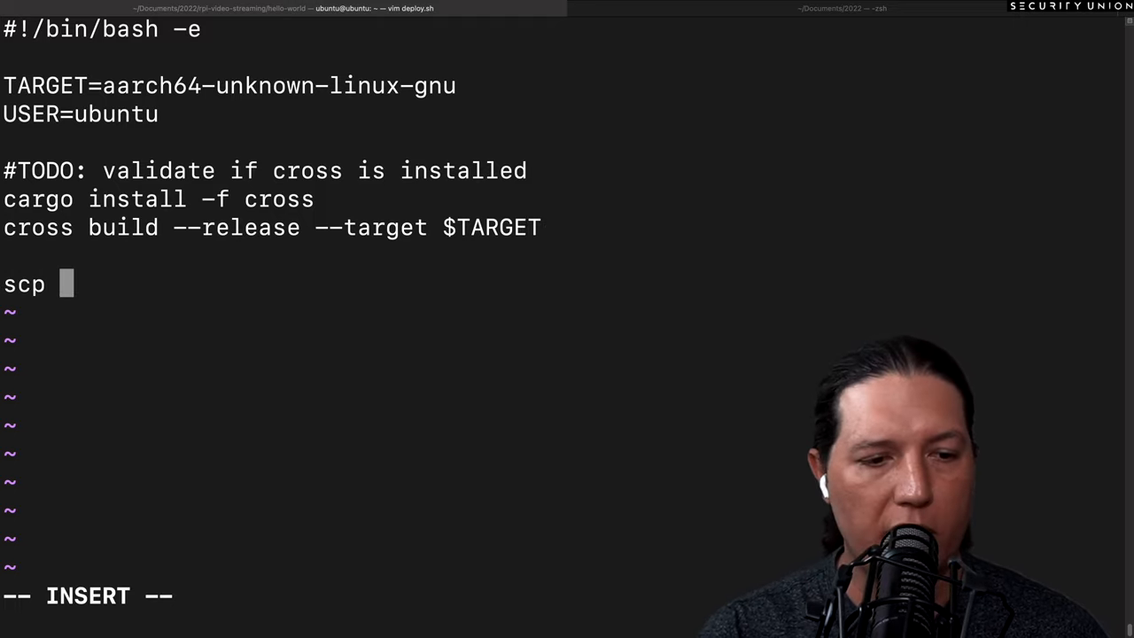
- Write the scp line copying ./target/$TARGET/release/hello-world to $USER@$PI_IP:/tmp/
type("-r /")
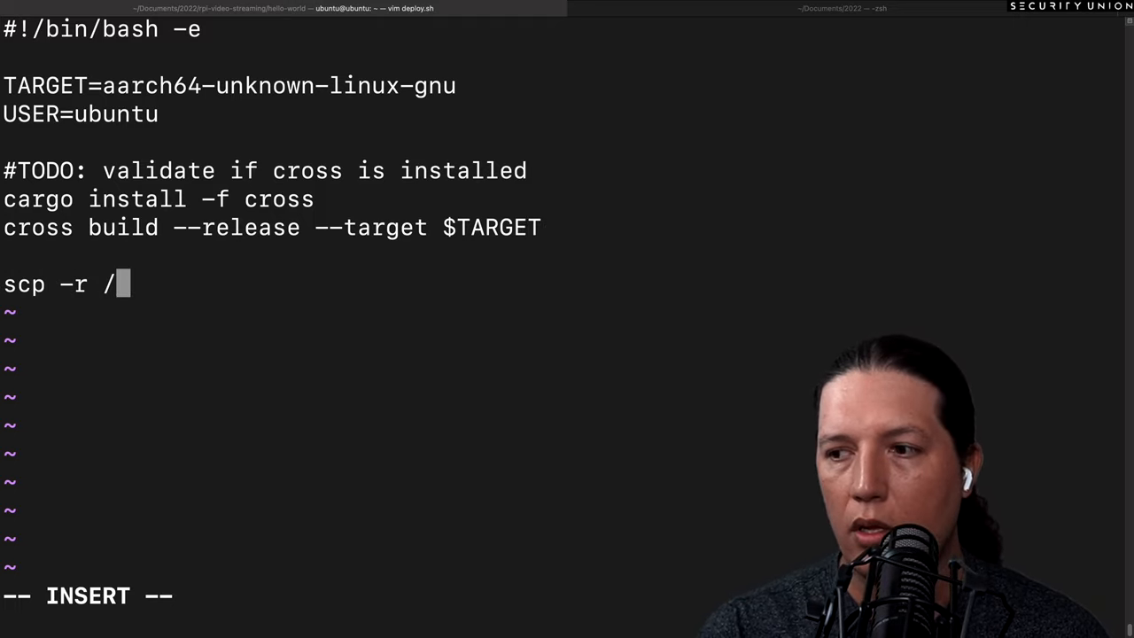
type("./target/$")
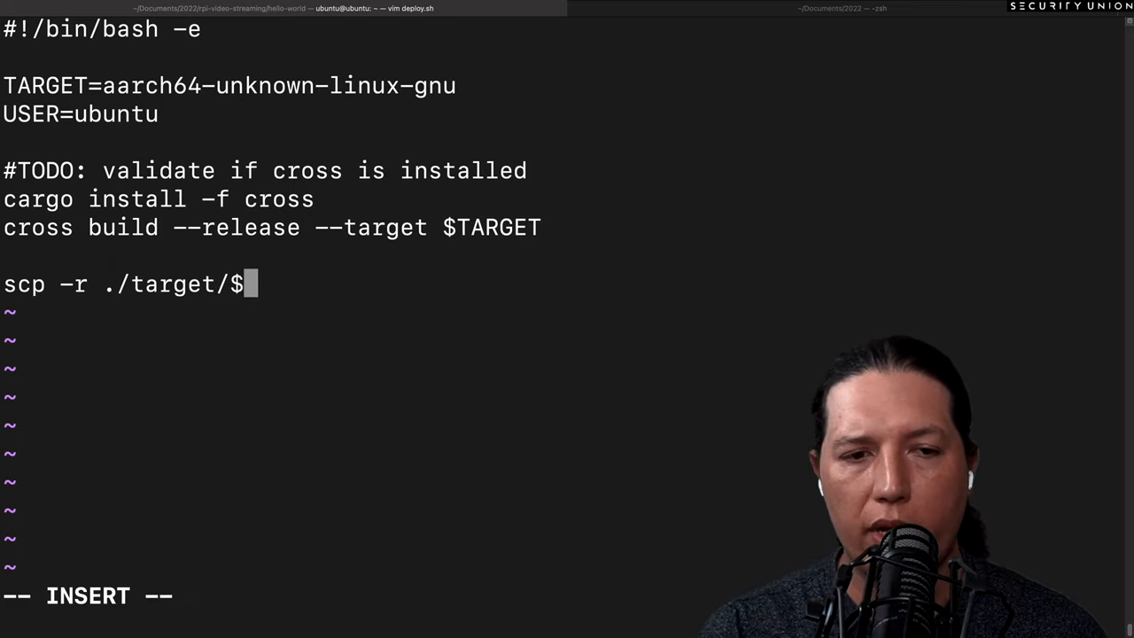
type("TARG")
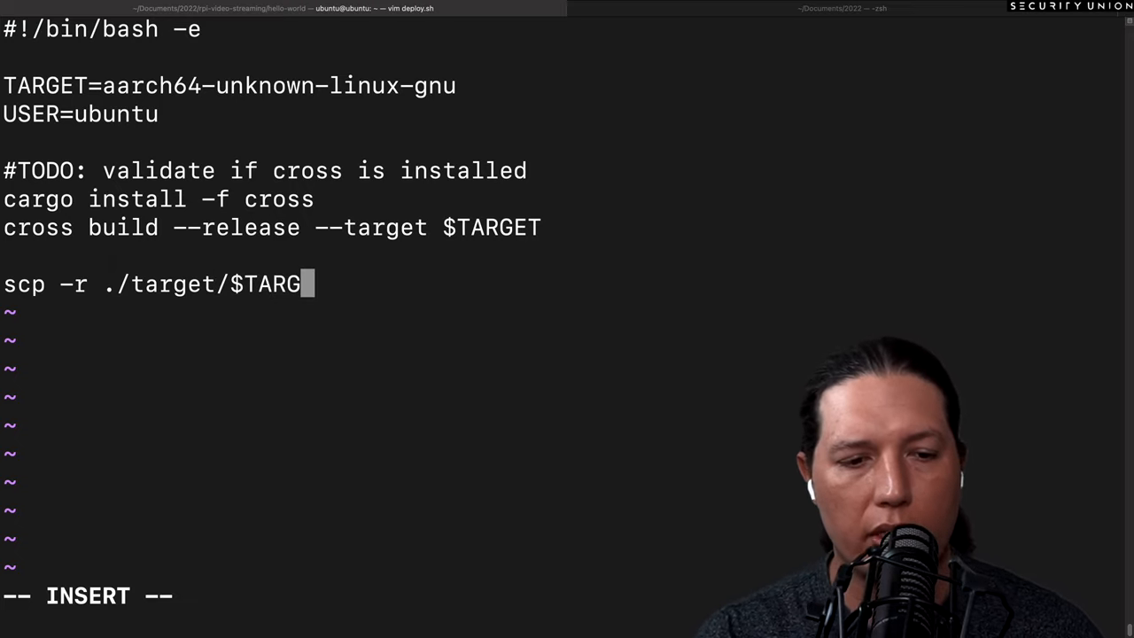
type("ET/")
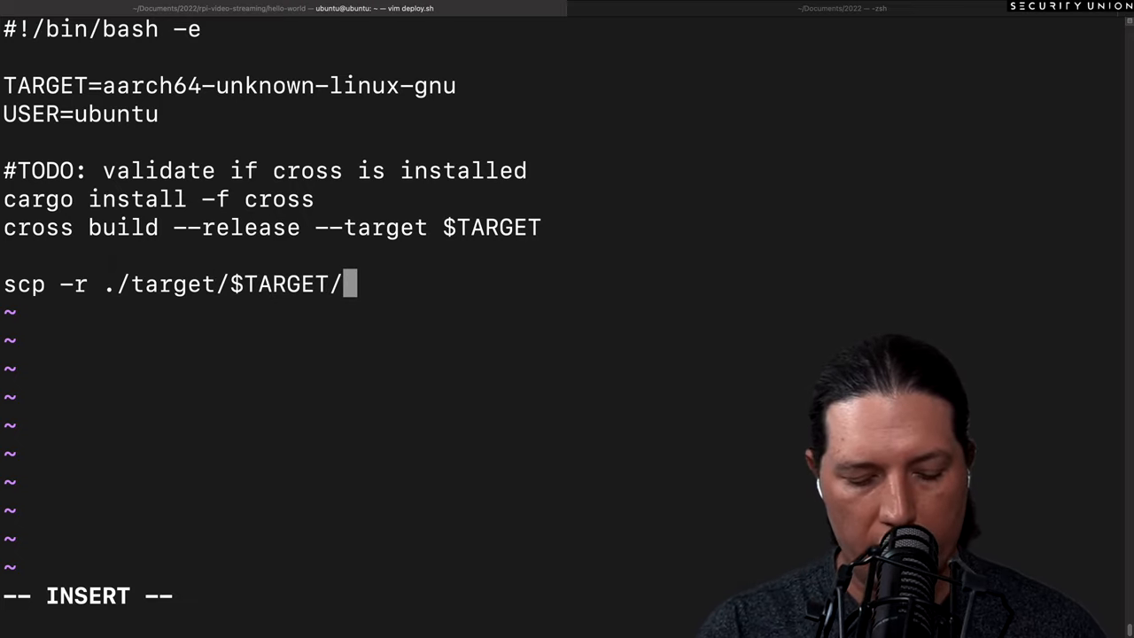
type("release/hello-world $U")
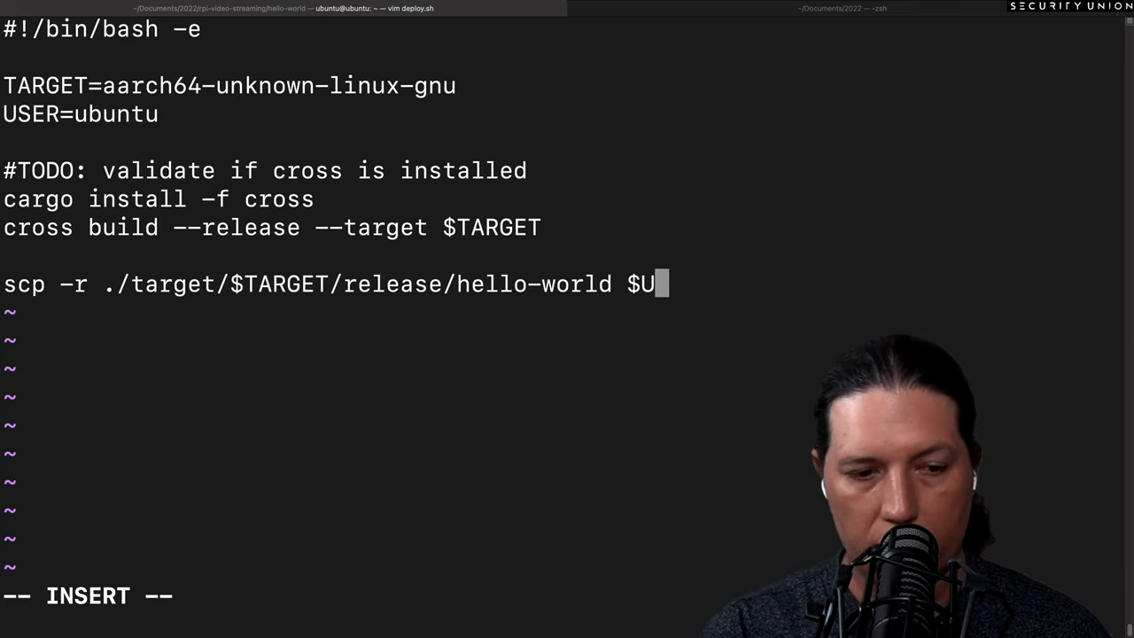
type("SER@")
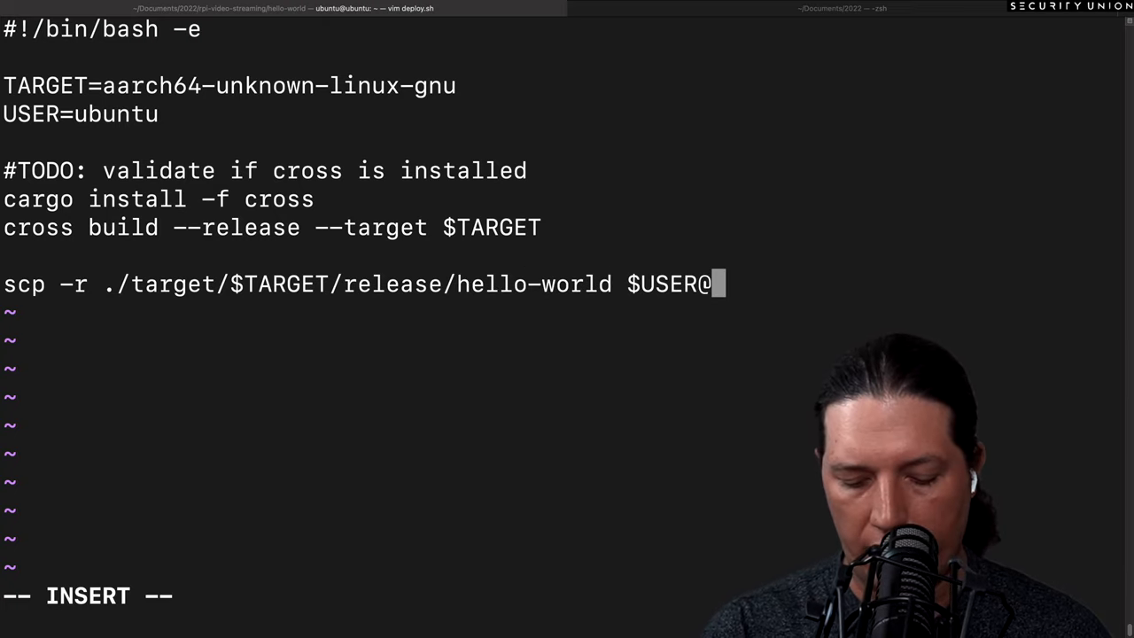
type("$PI_IP:/")
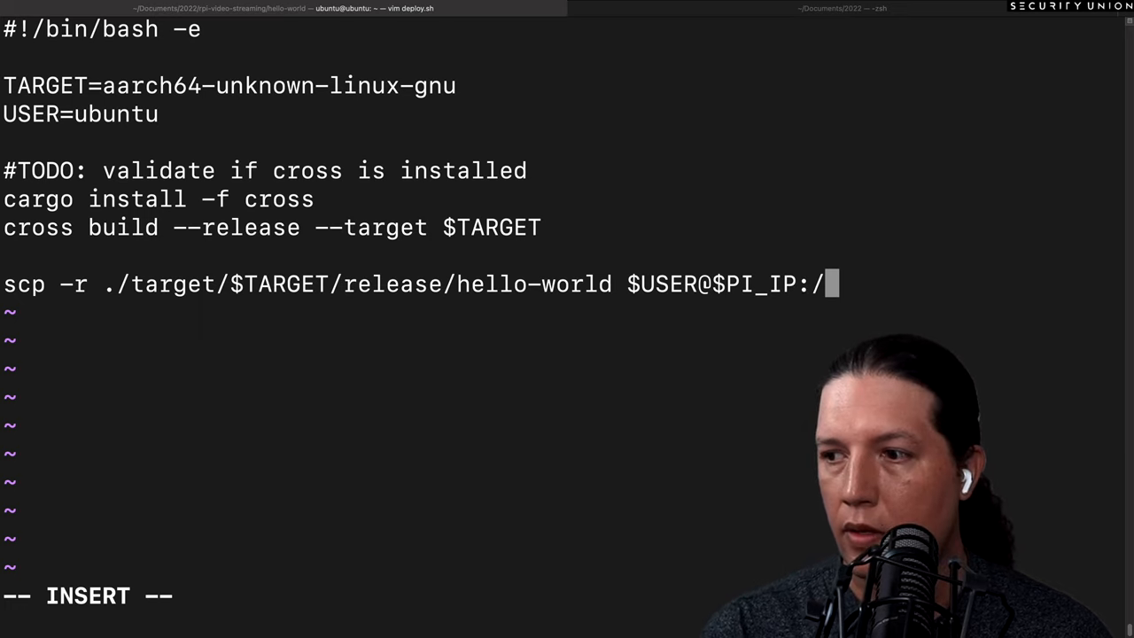
type("tmp/")
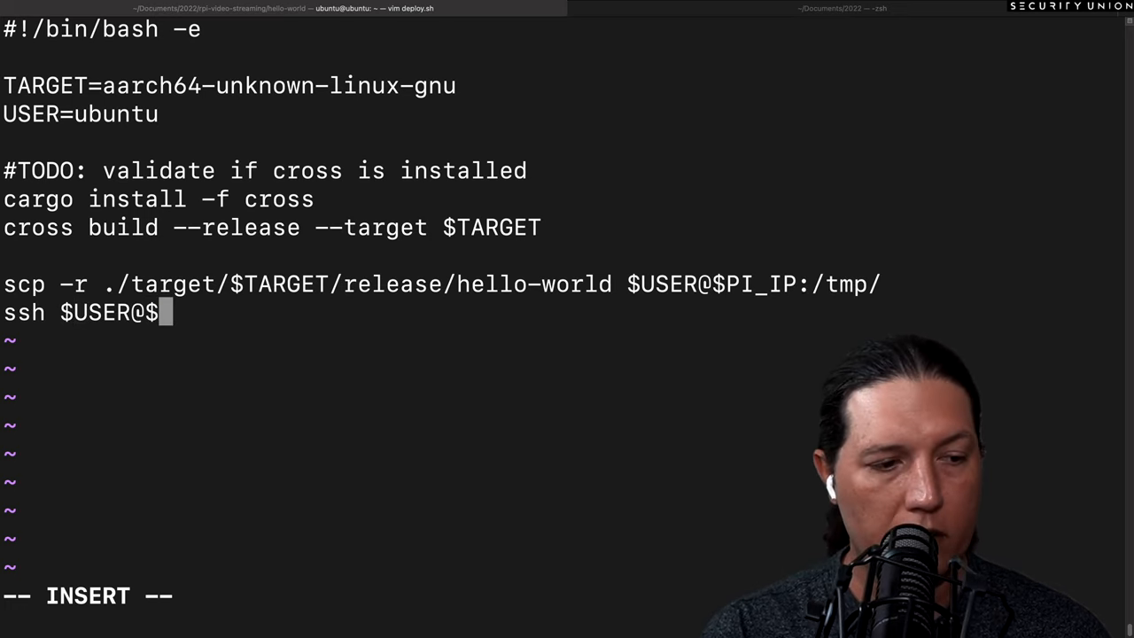
- Write the line 'ssh $USER@$PI_IP /tmp/hello-world' to run the binary on the Pi
type("PI_IP /tmp/hello-world")
left_click(284, 596)
type(":term")
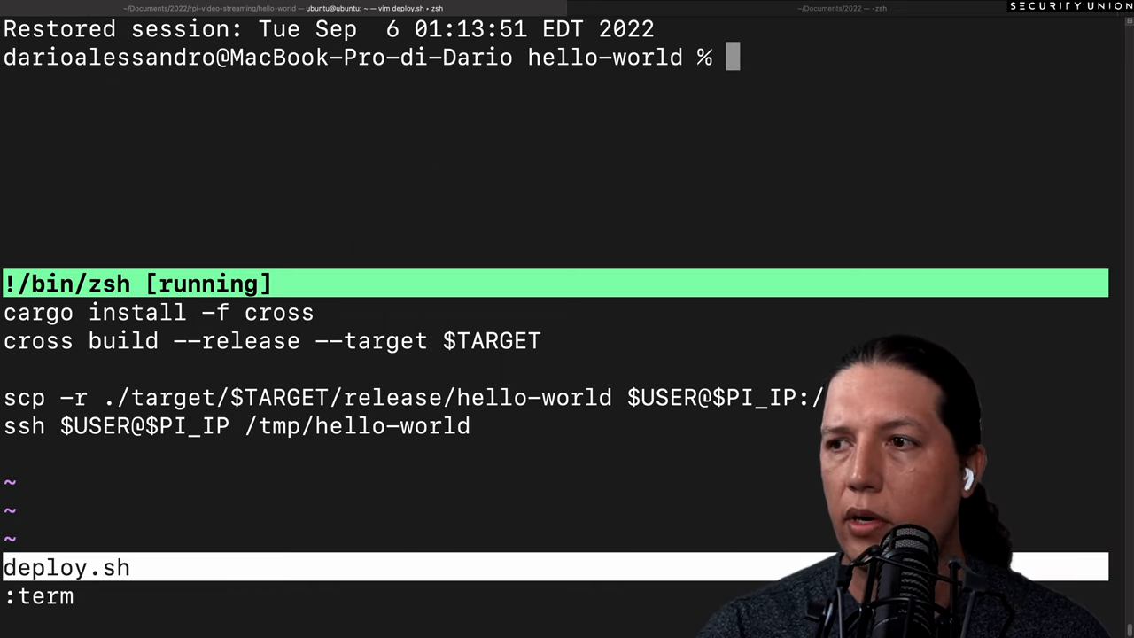
- Set PI_IP=192.168.18.x in the terminal split and add a '#TODO: validate if cross is installed' note
type("PI+_")
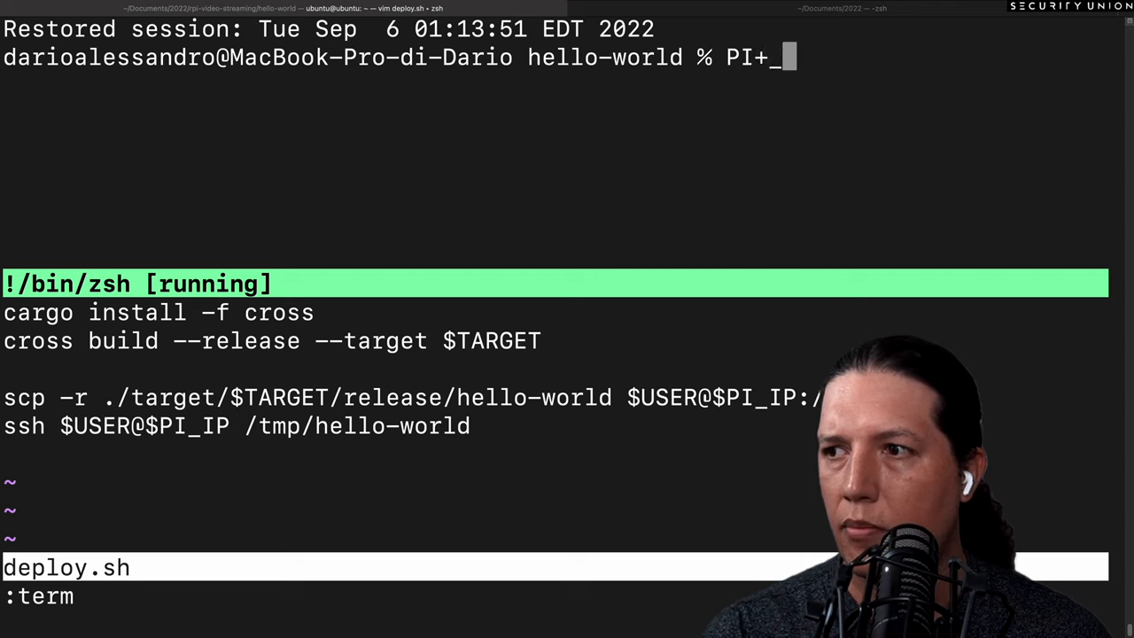
type("PI_IP=192.168.18.")
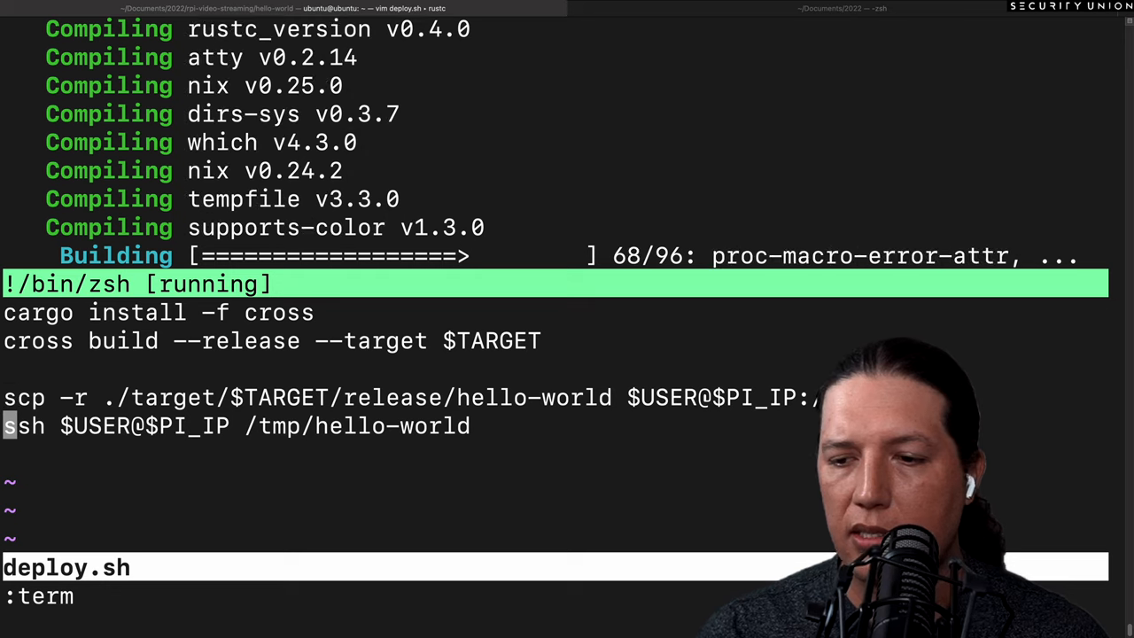
type("#TODO: validate if cross is installed")
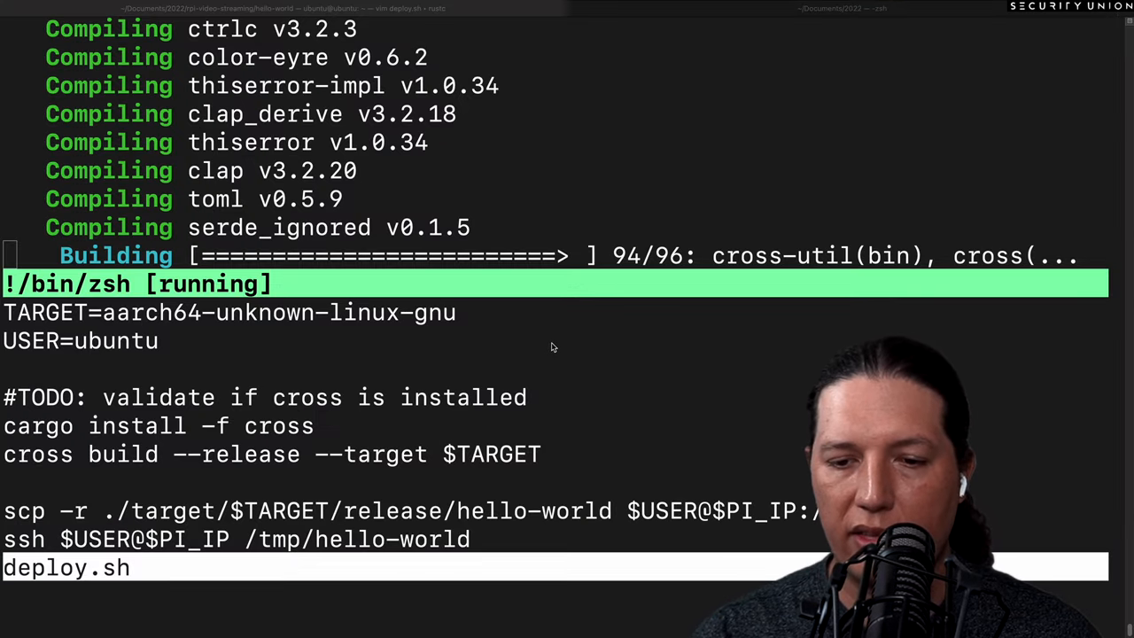
mouse_move(607, 238)
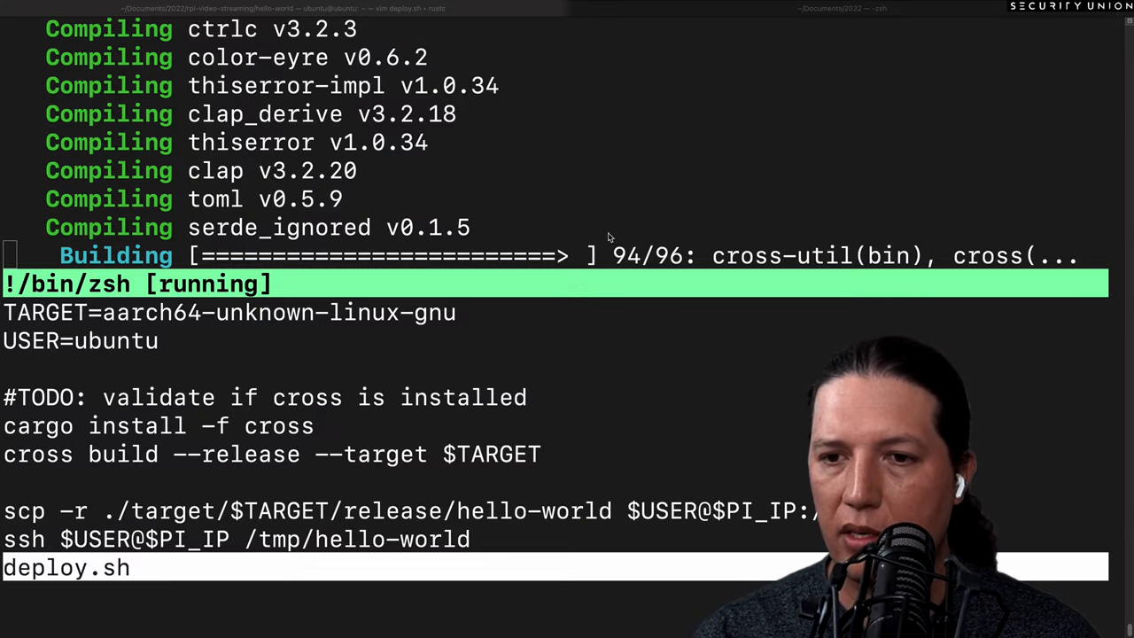